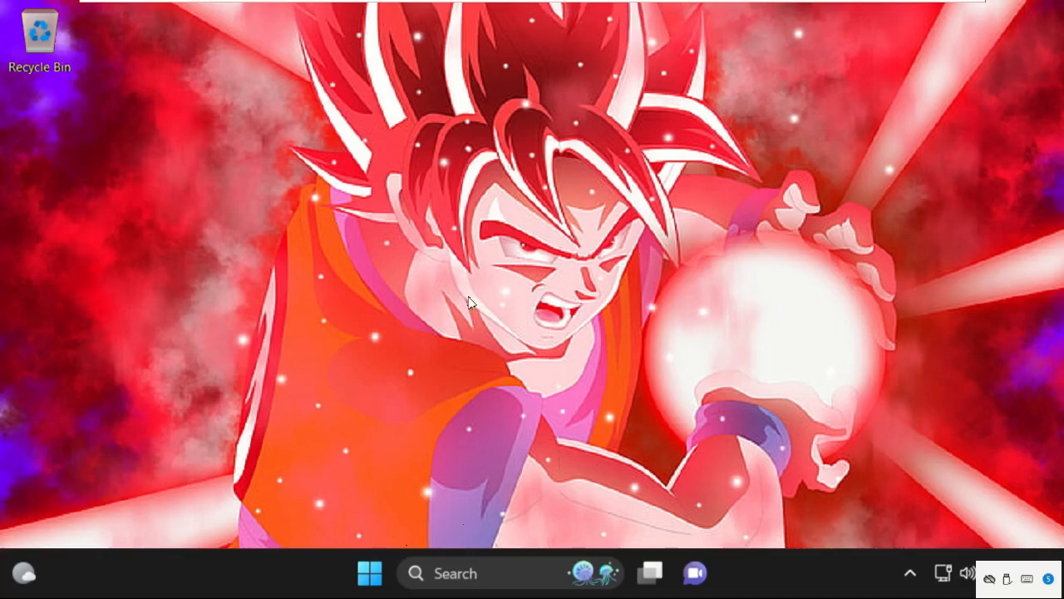
pyautogui.moveTo(496, 555)
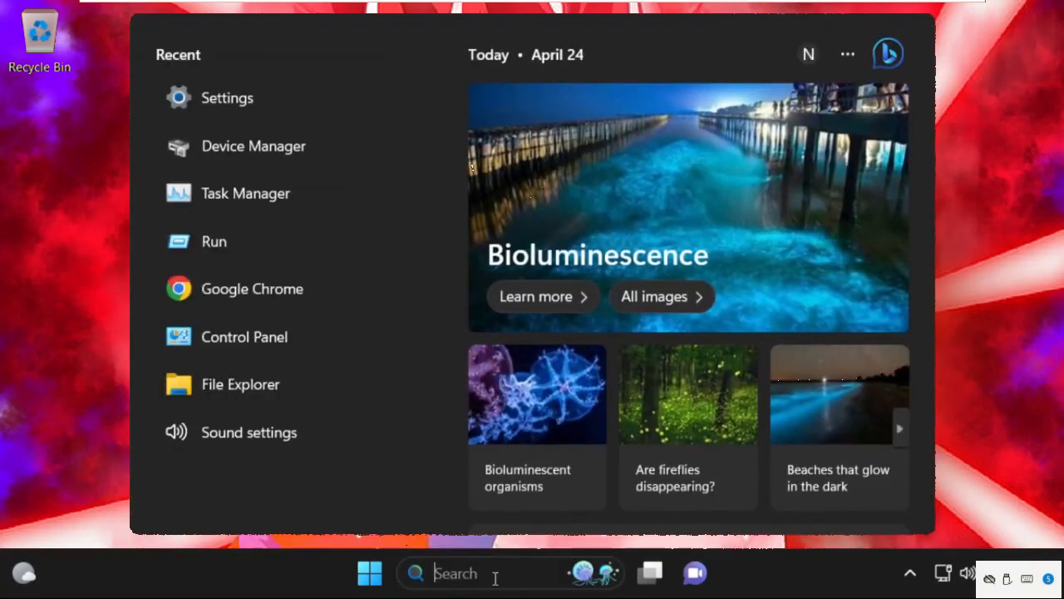
# Search the taskbar for 'task m' and launch Task Manager from the results.
pyautogui.write('task m')
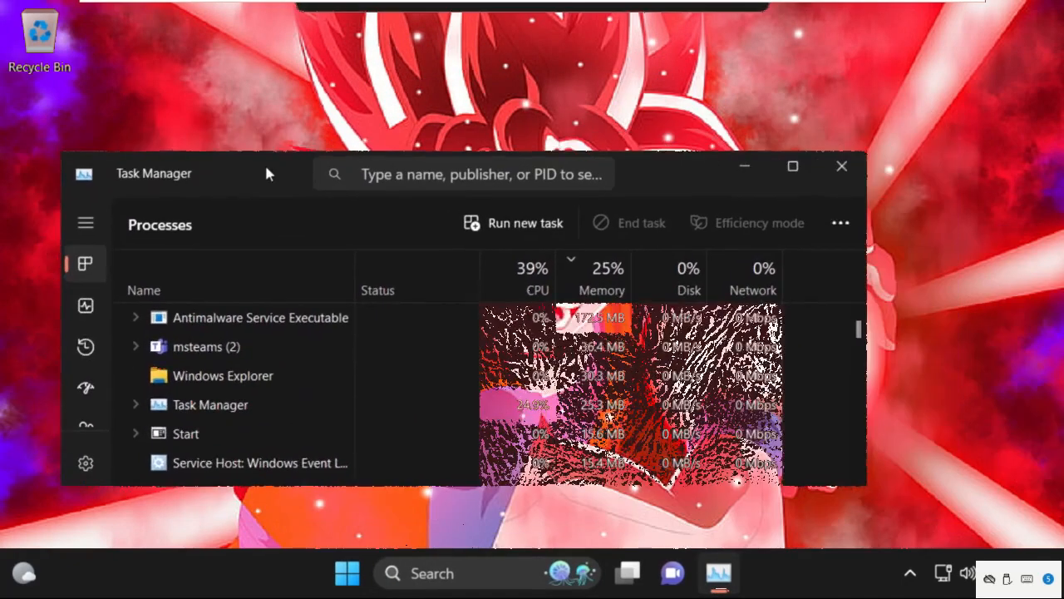
# Start a new task and browse into C:\Windows\System32 for the program to run.
pyautogui.click(526, 223)
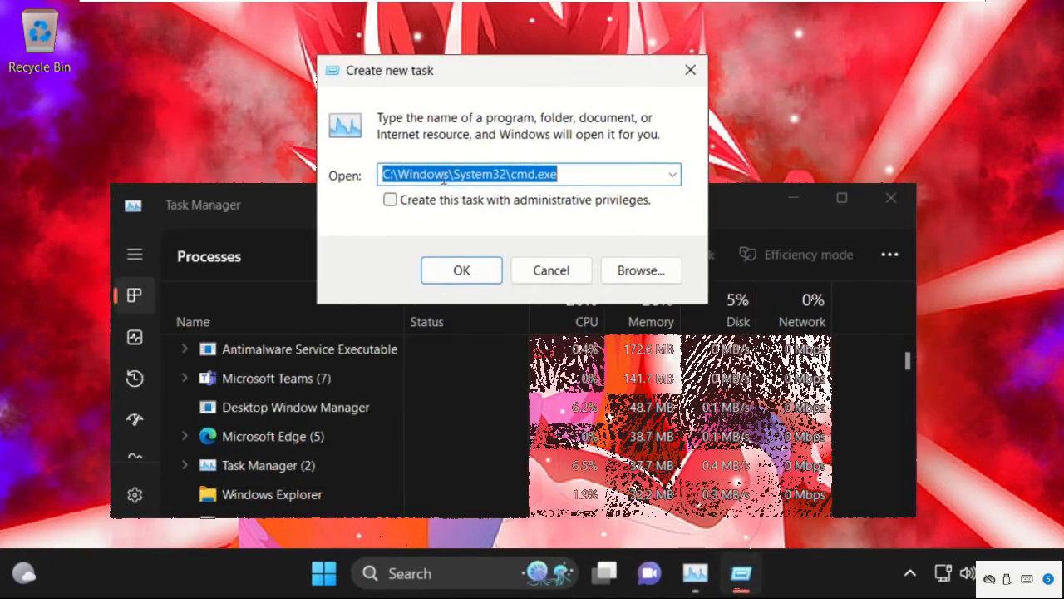
pyautogui.click(640, 270)
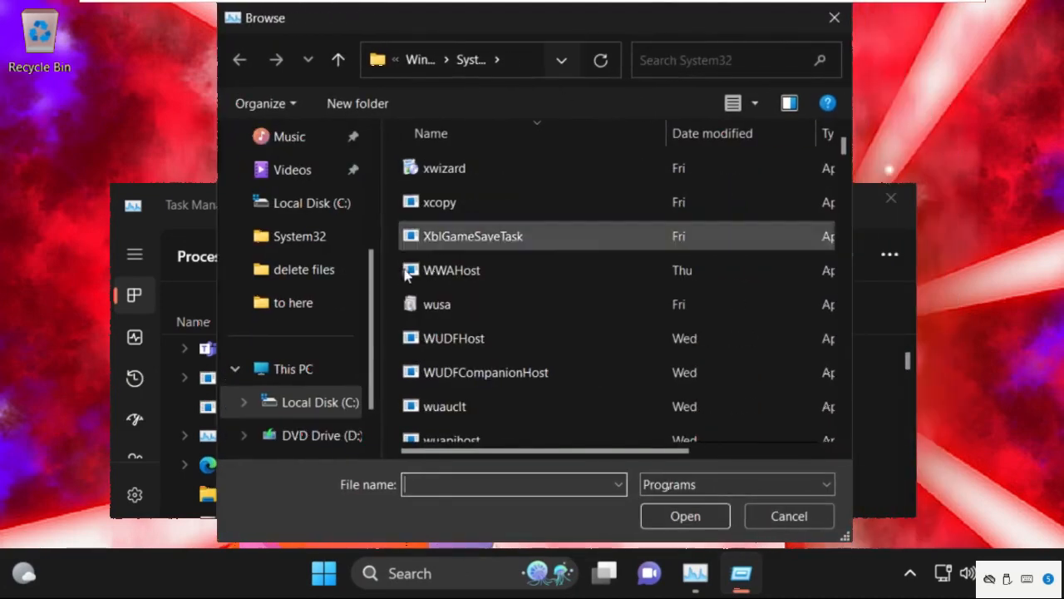
pyautogui.click(293, 369)
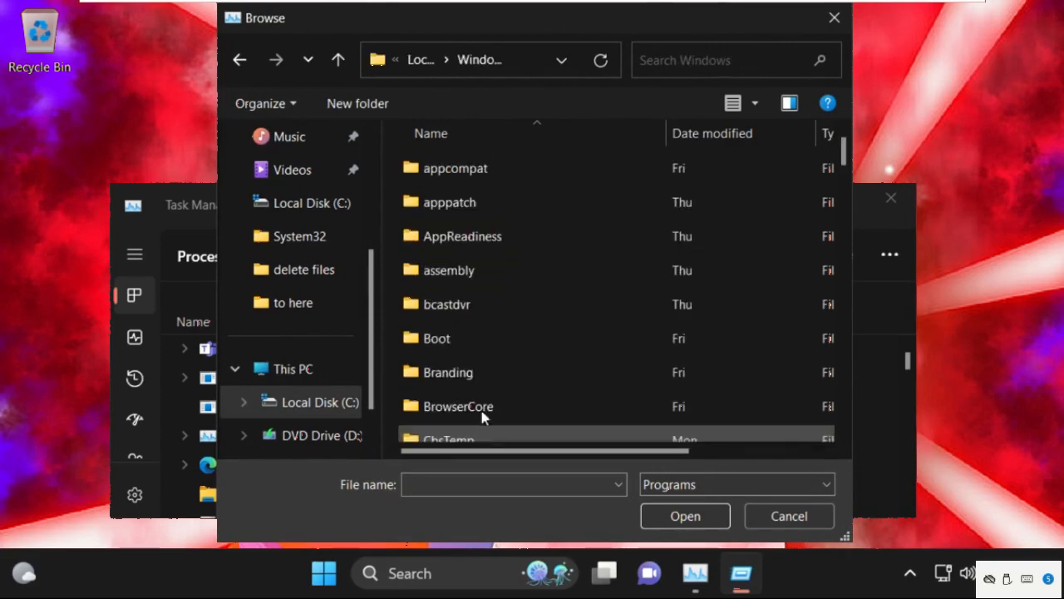
pyautogui.scroll(-3)
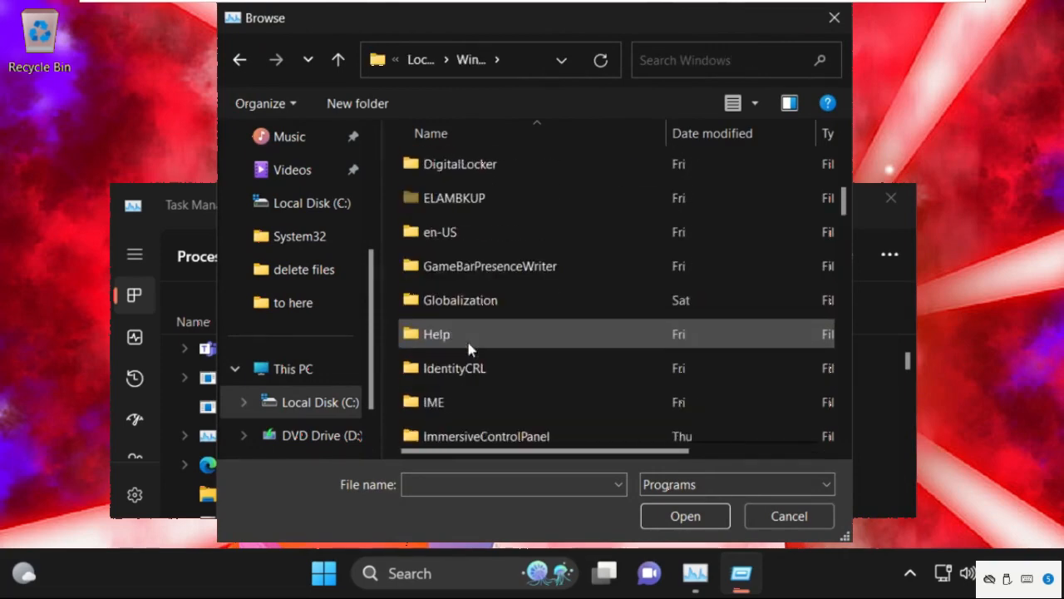
pyautogui.scroll(-3)
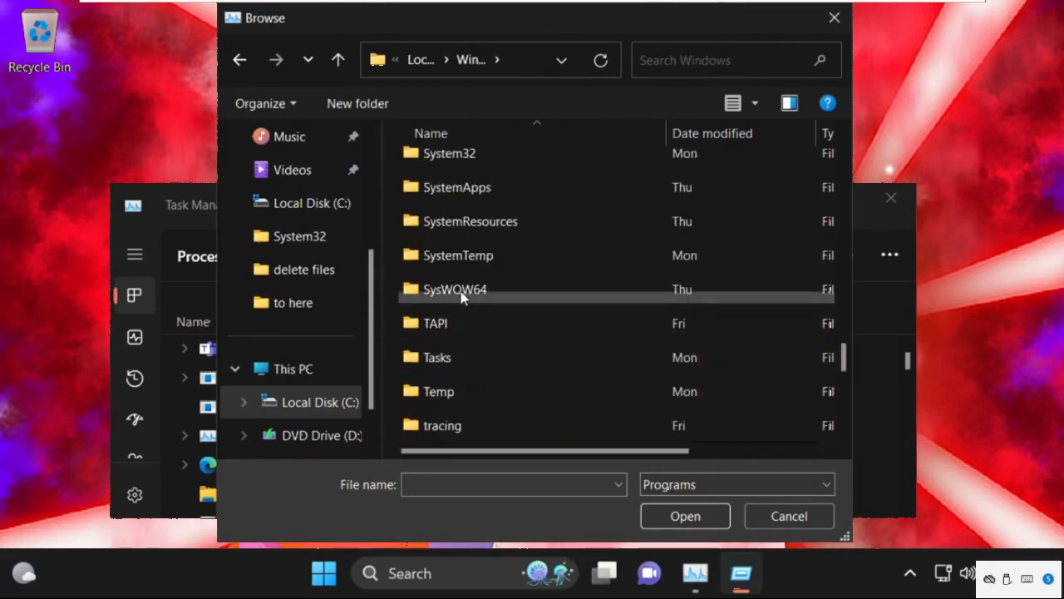
pyautogui.doubleClick(449, 153)
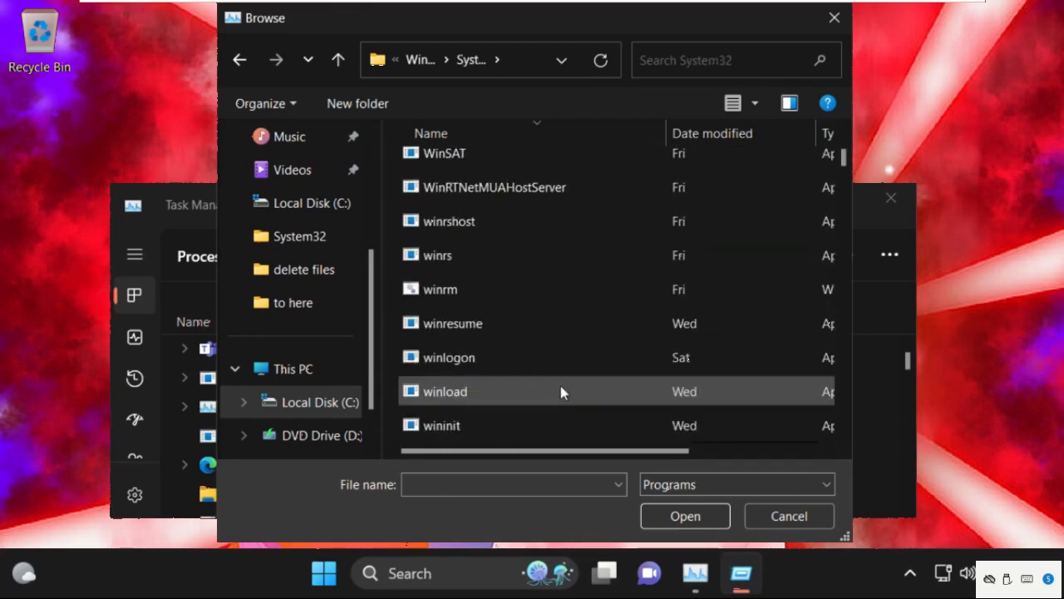
# Choose cmd.exe as the program, filling its System32 path into the new task.
pyautogui.scroll(3)
pyautogui.write('cttune')
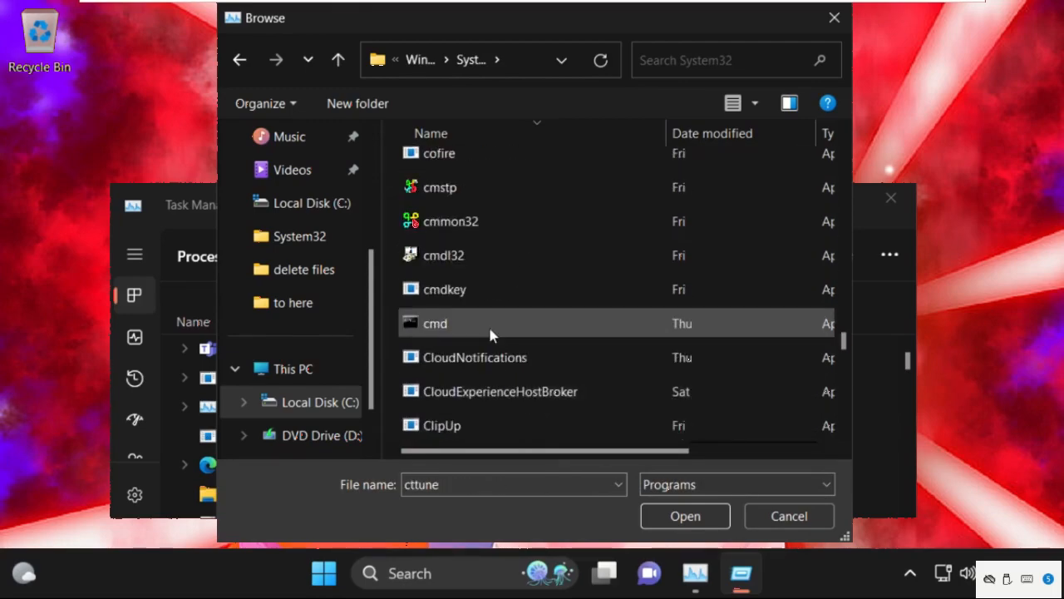
pyautogui.click(436, 322)
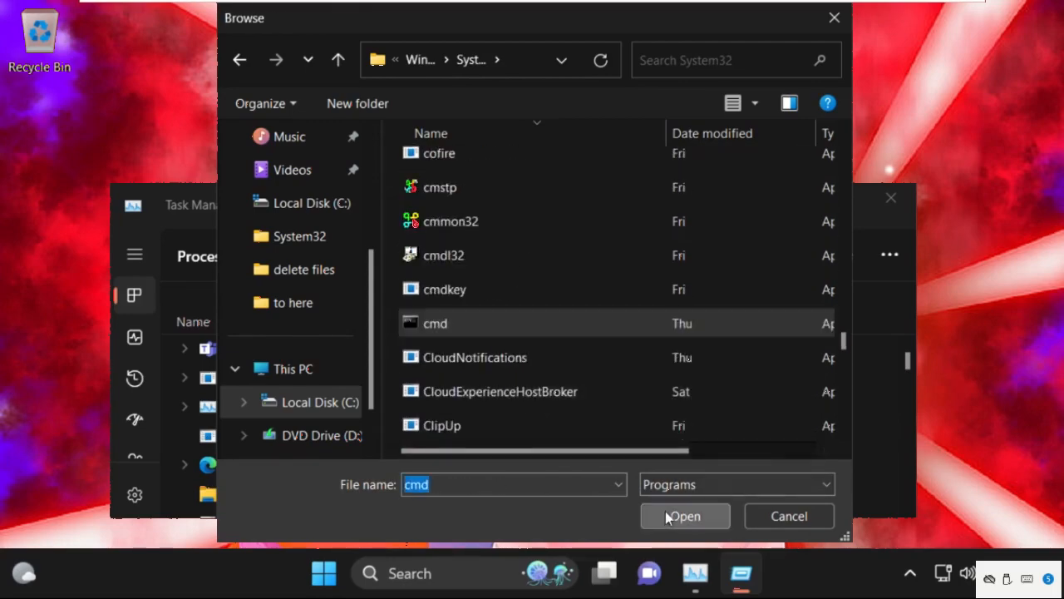
pyautogui.click(685, 515)
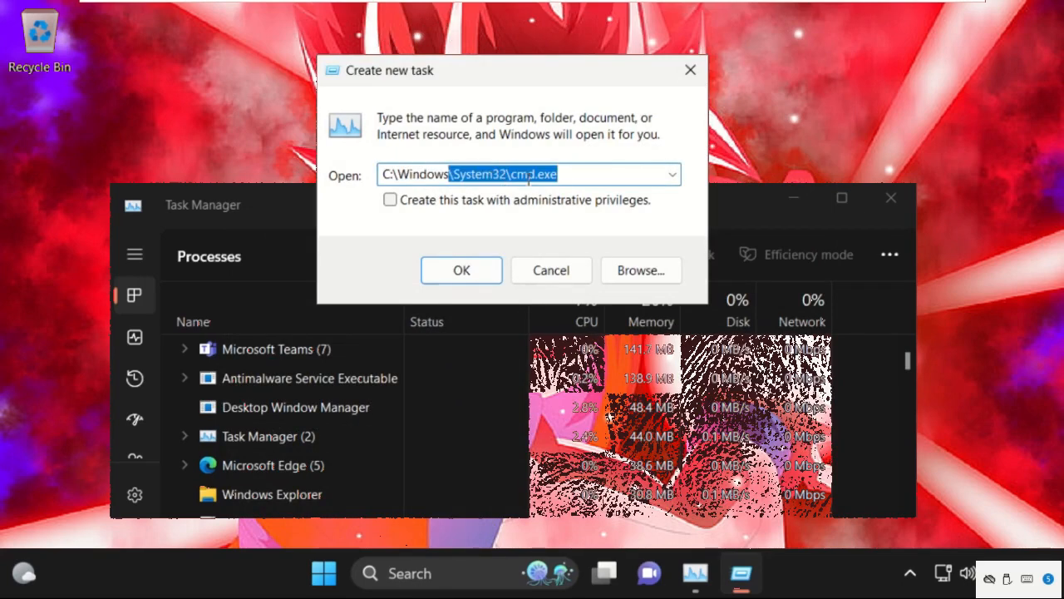
# Enable administrative privileges on the task and launch the elevated Command Prompt.
pyautogui.click(389, 199)
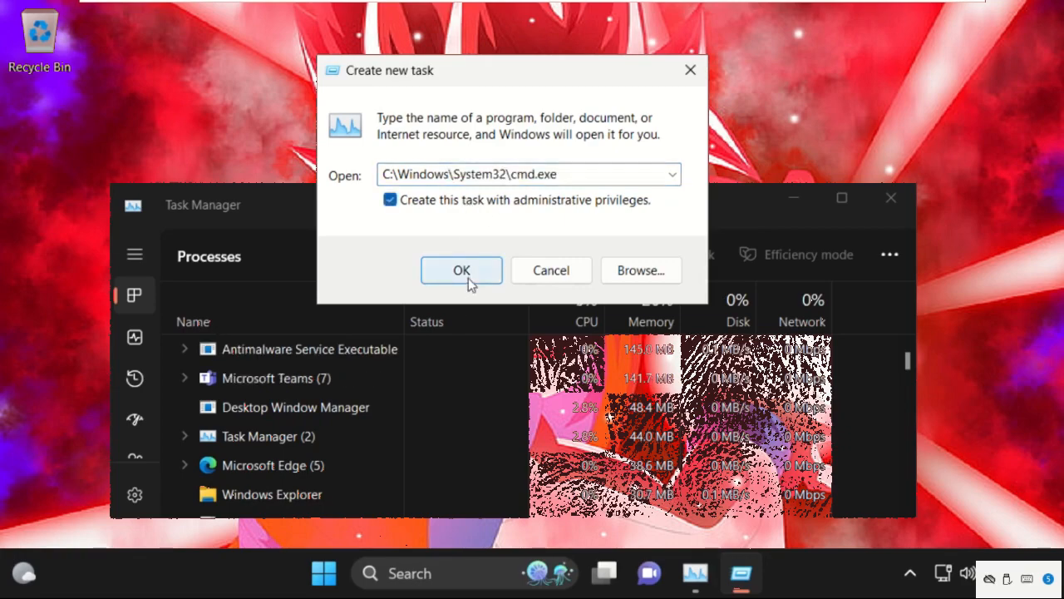
pyautogui.click(462, 269)
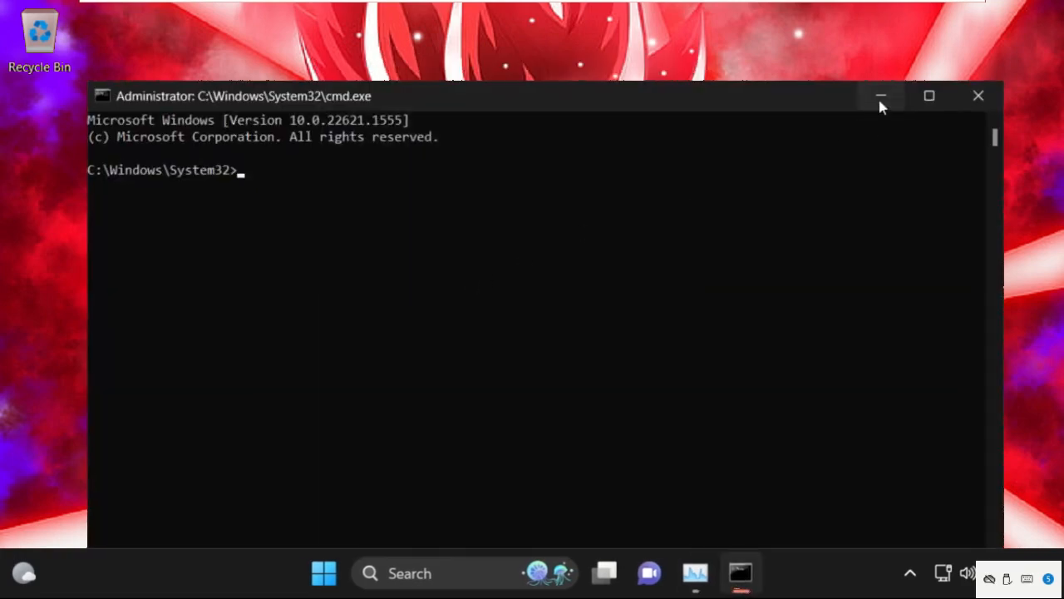
pyautogui.moveTo(333, 126)
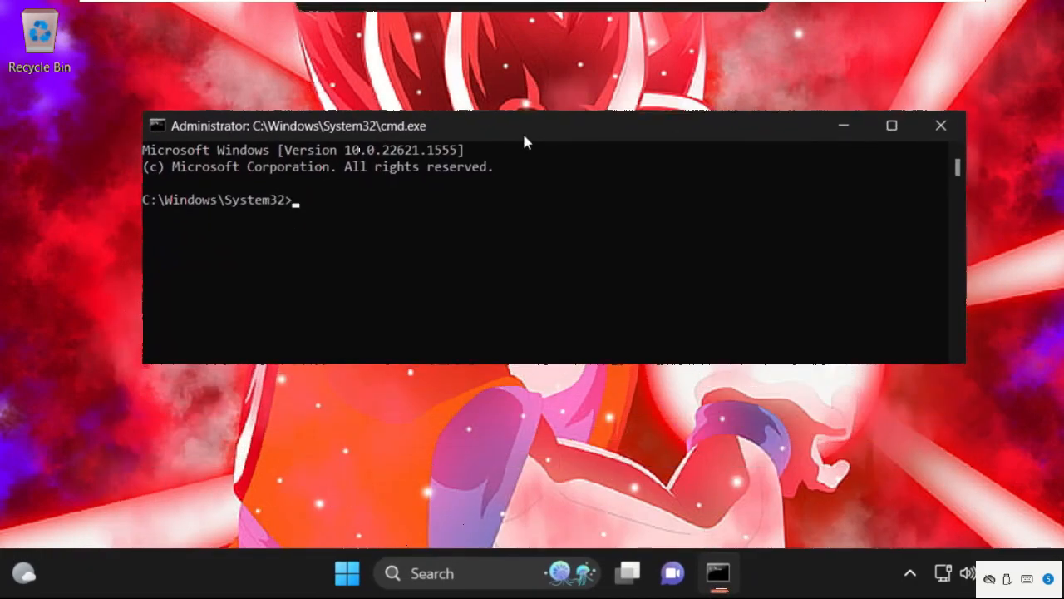
# Run sfc /scannow to verify system file integrity.
pyautogui.write('sf')
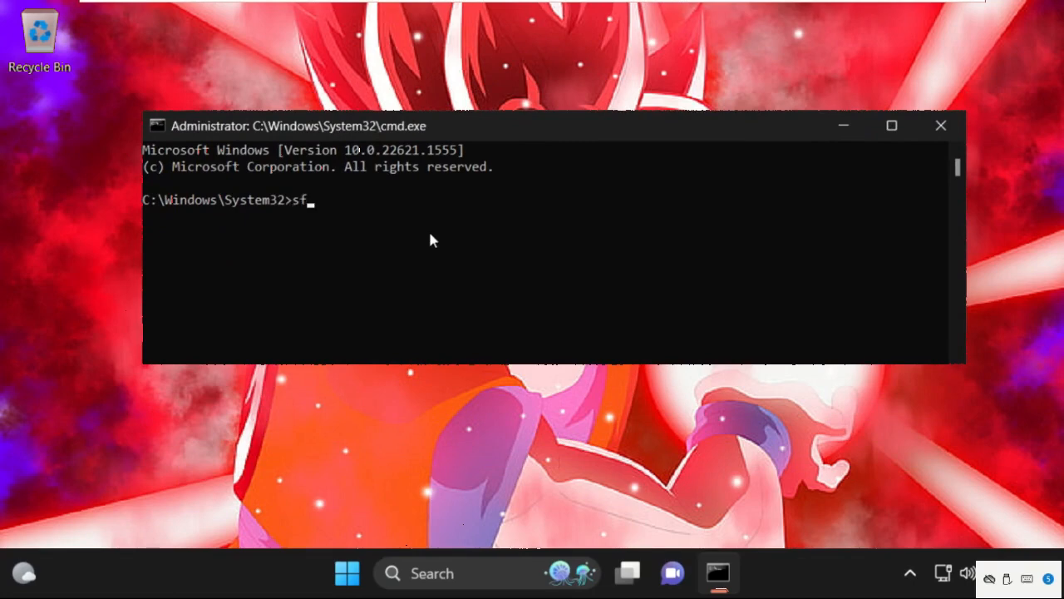
pyautogui.write('c /sc')
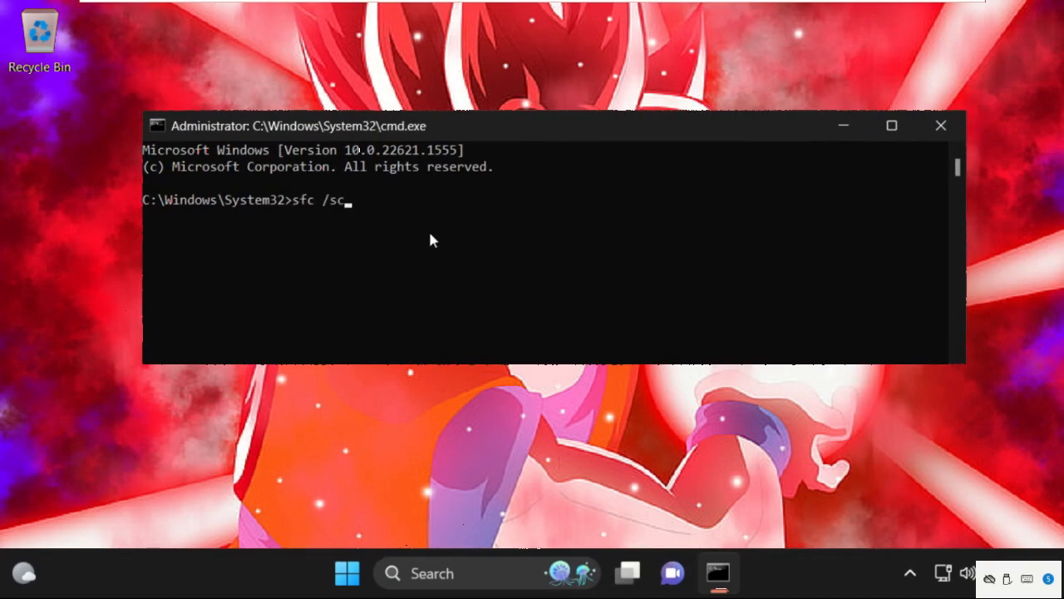
pyautogui.write('annow')
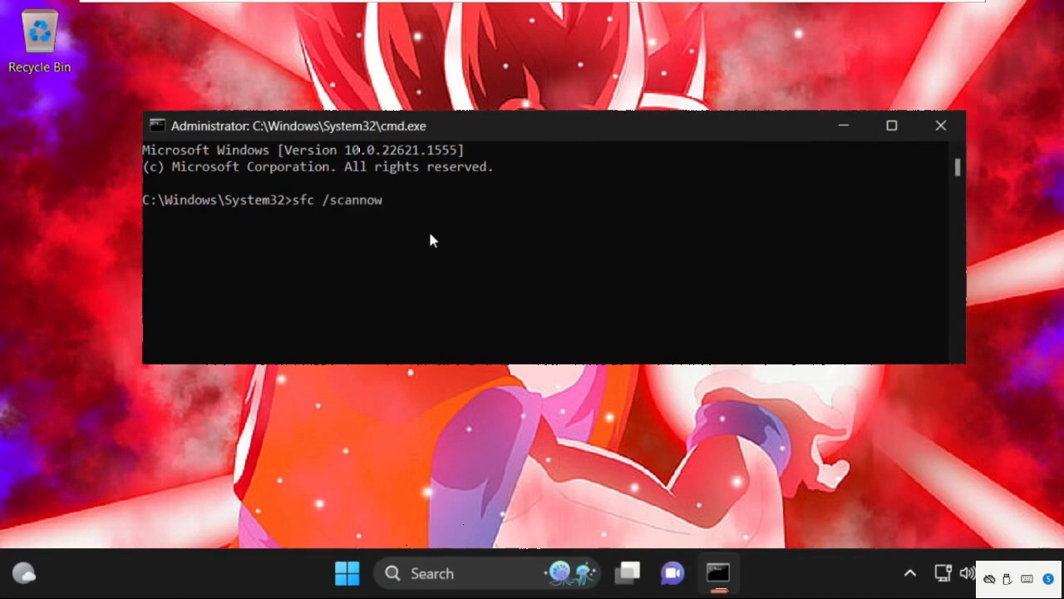
pyautogui.press('Return')
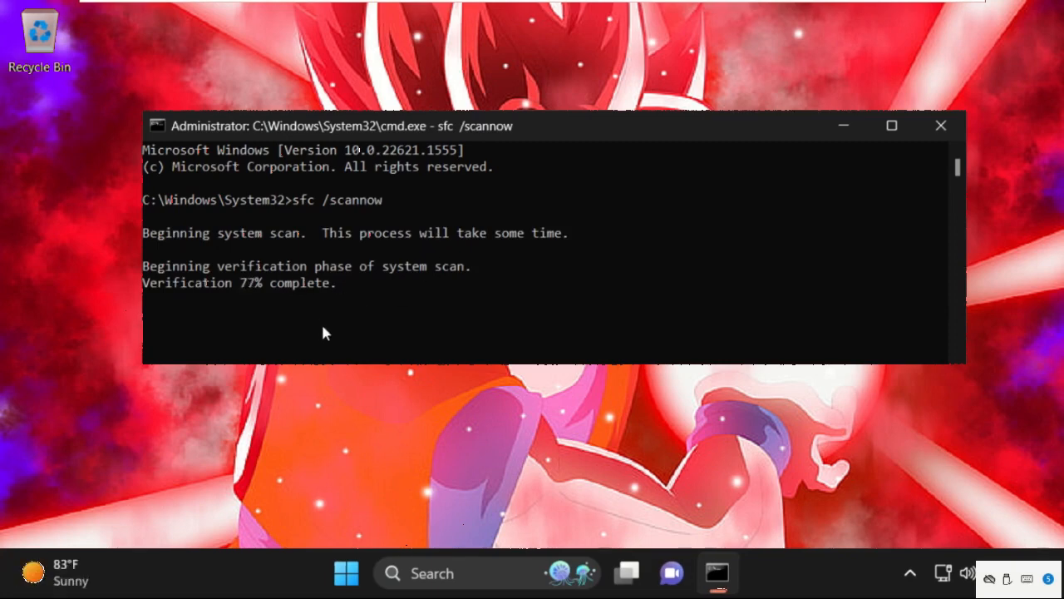
pyautogui.moveTo(341, 202)
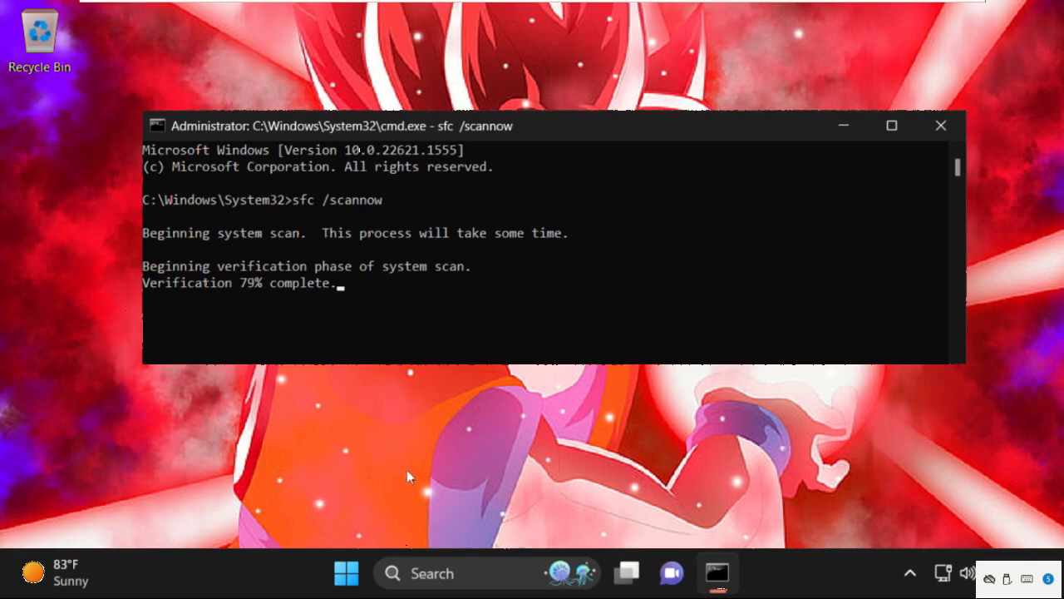
# Search Windows for 'device' to reach Device Manager and its Display adapters list.
pyautogui.click(432, 572)
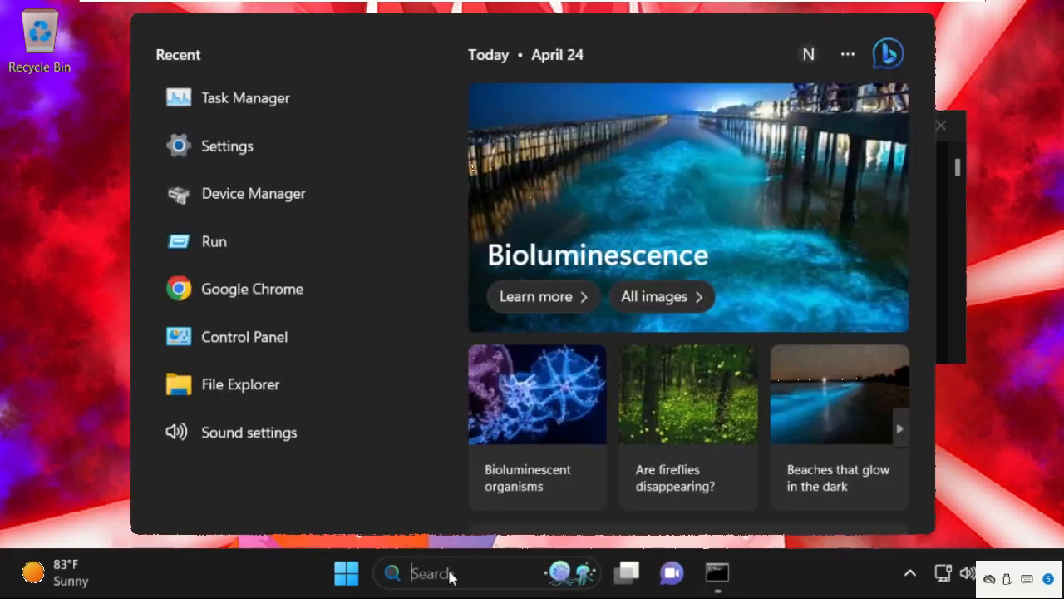
pyautogui.write('deice')
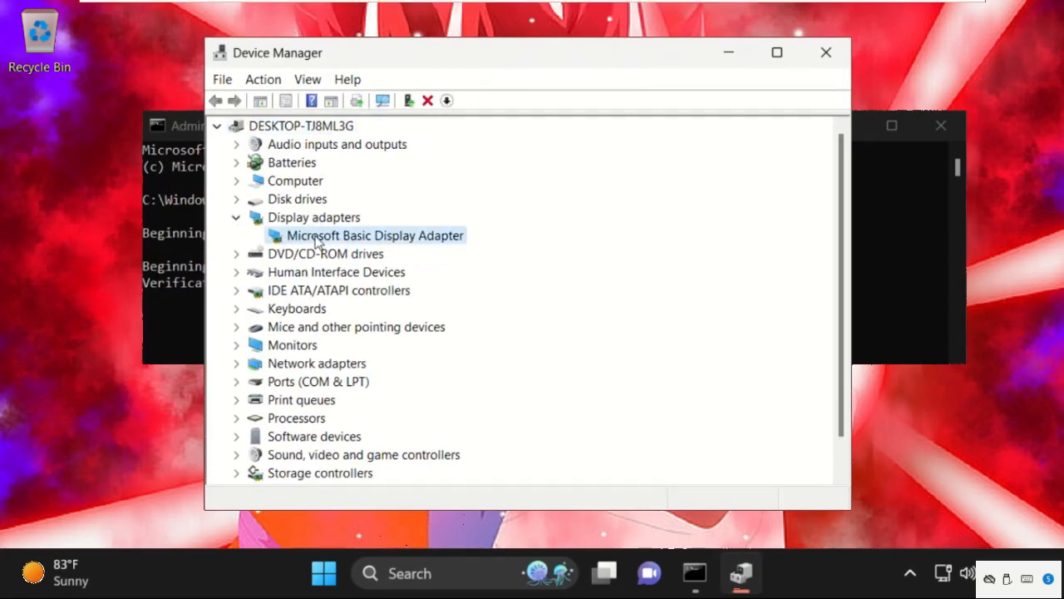
# Search automatically for a Microsoft Basic Display Adapter driver update, confirming the best driver is installed.
pyautogui.doubleClick(374, 236)
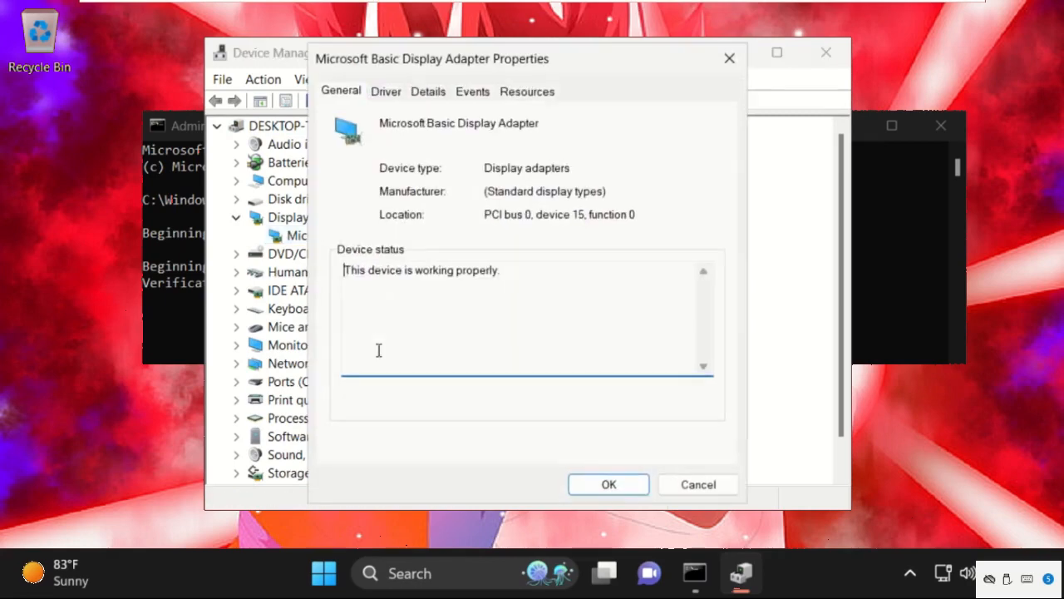
pyautogui.click(386, 91)
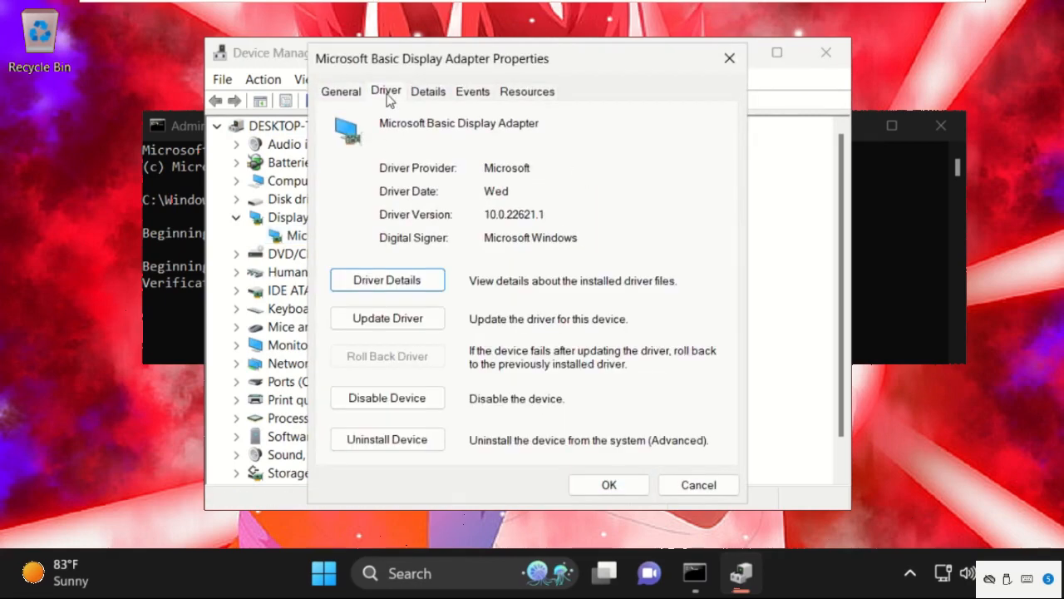
pyautogui.click(386, 317)
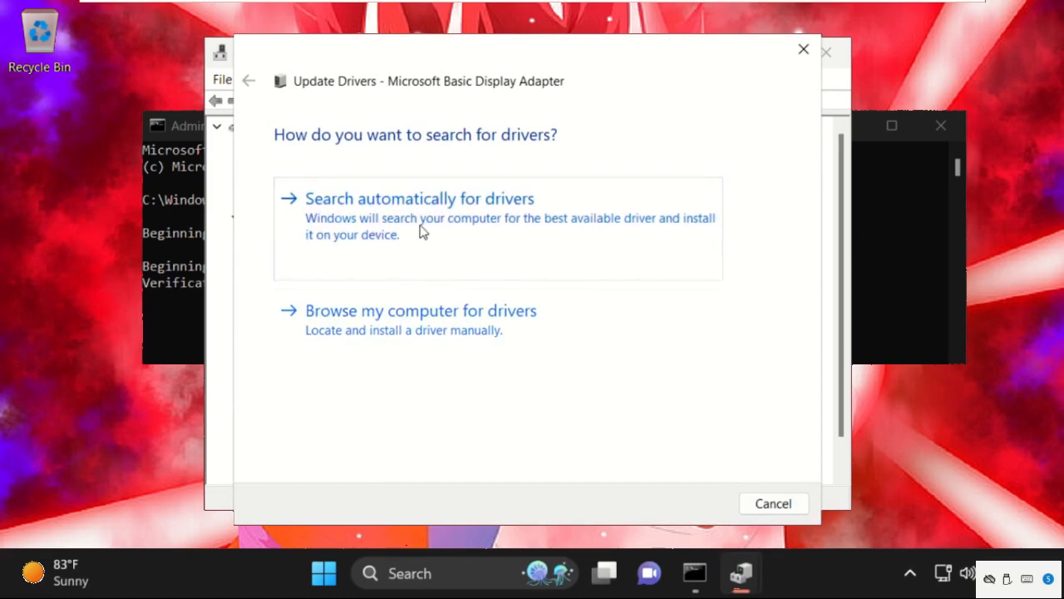
pyautogui.moveTo(941, 574)
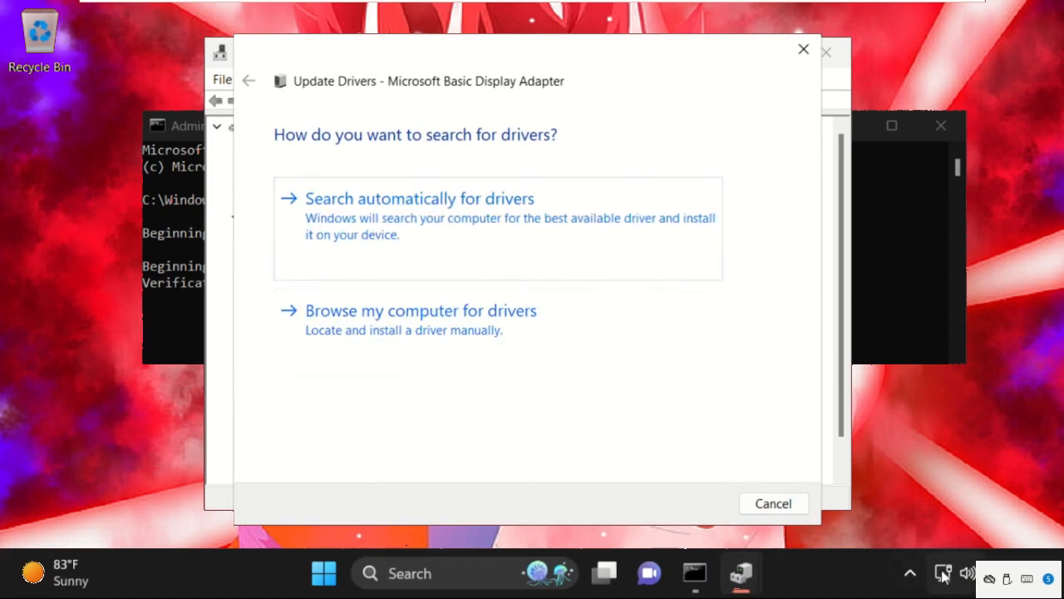
pyautogui.click(419, 198)
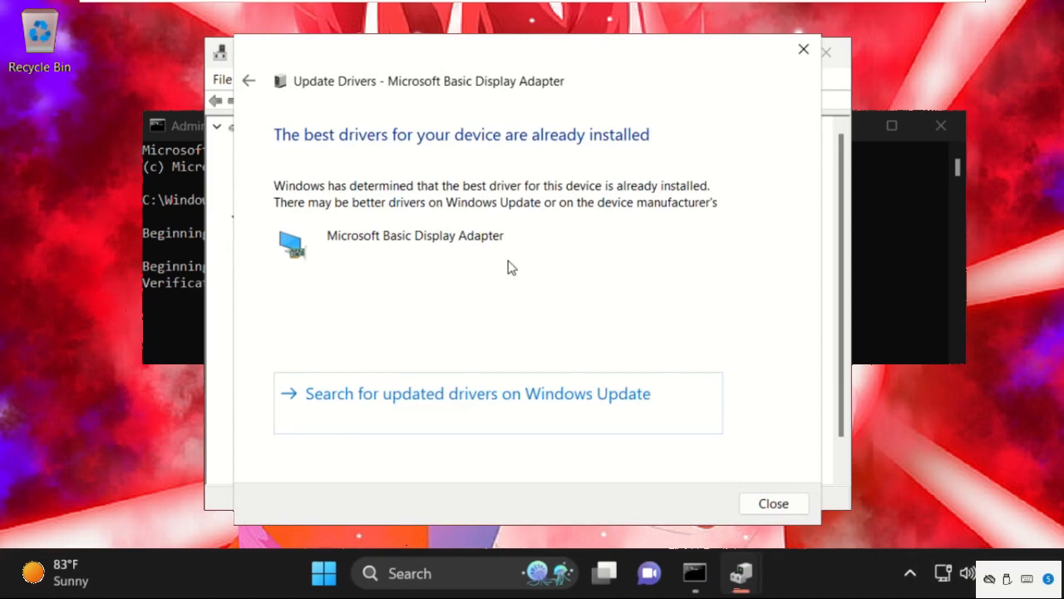
pyautogui.moveTo(682, 293)
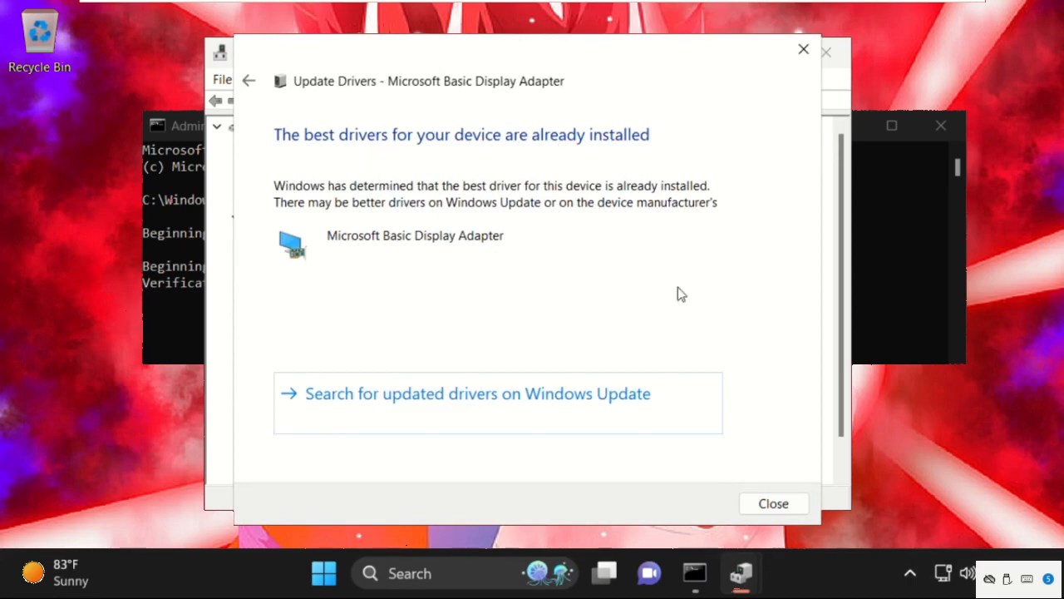
pyautogui.click(771, 502)
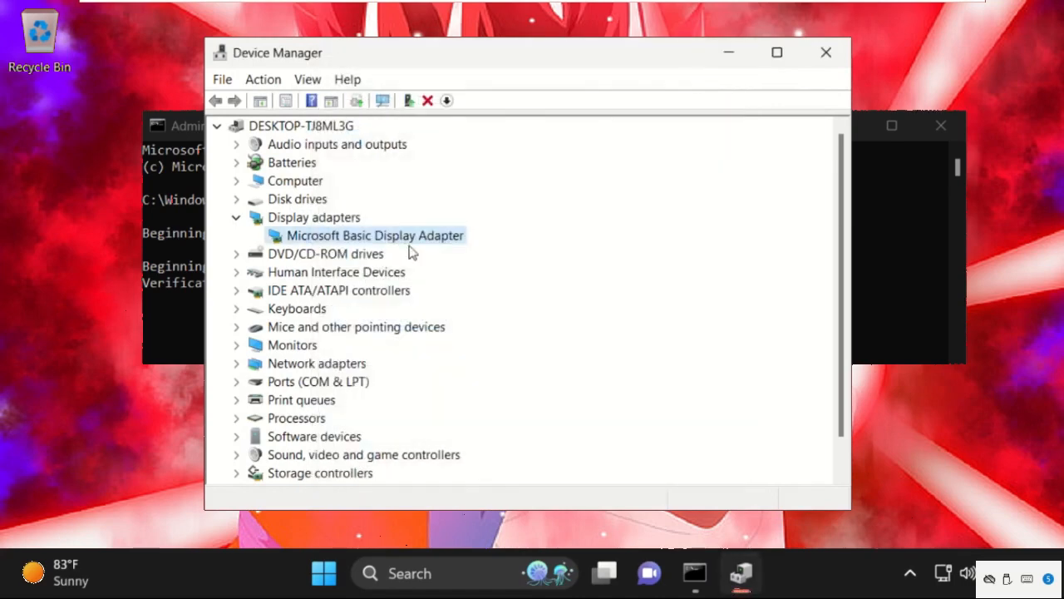
# Expand IDE ATA/ATAPI controllers and view the Intel 82371AB/EB controller's driver details.
pyautogui.click(236, 290)
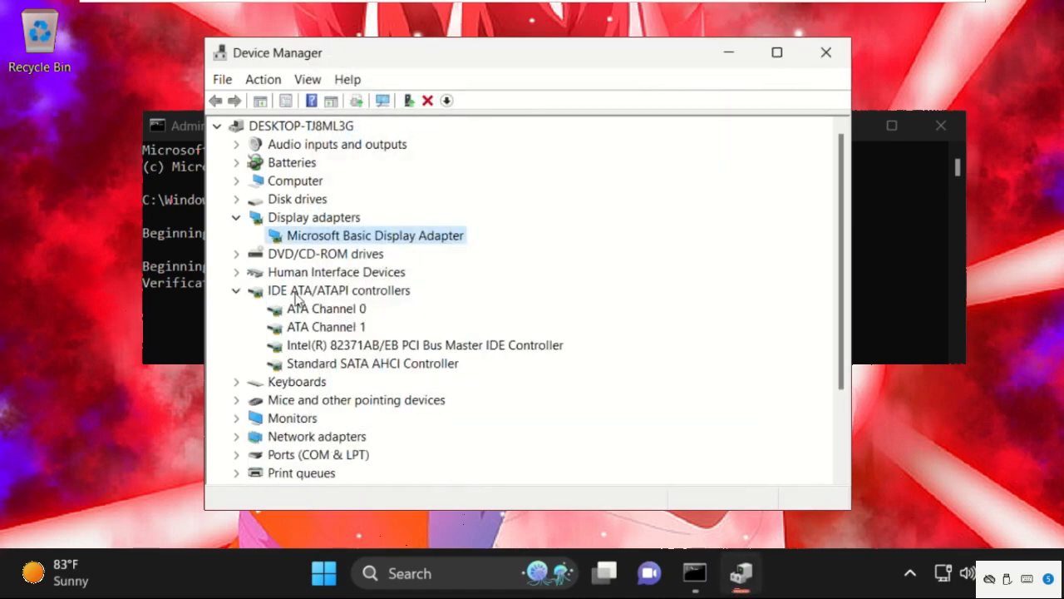
pyautogui.moveTo(353, 300)
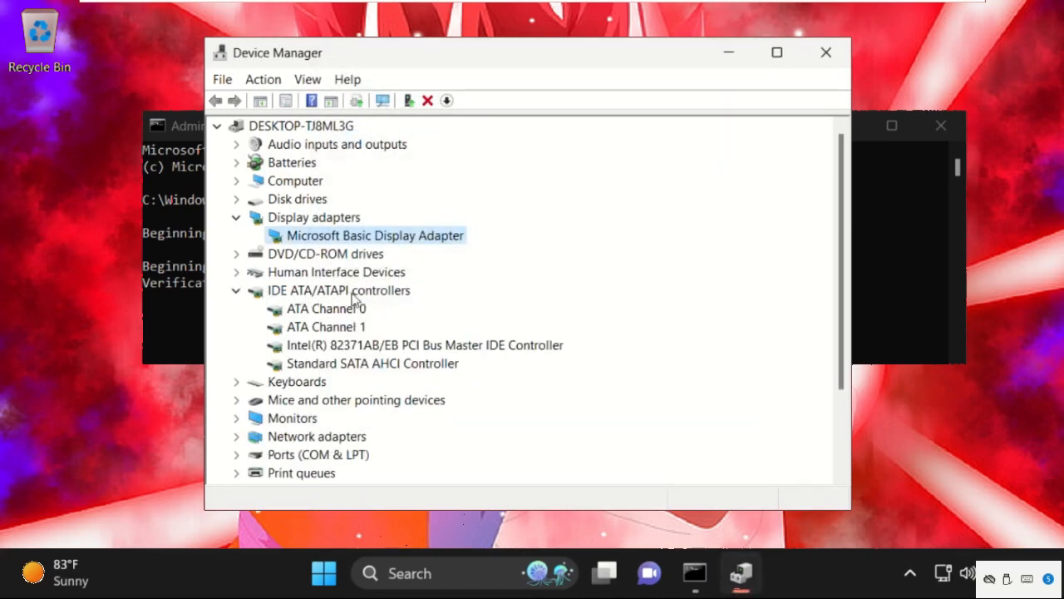
pyautogui.moveTo(316, 296)
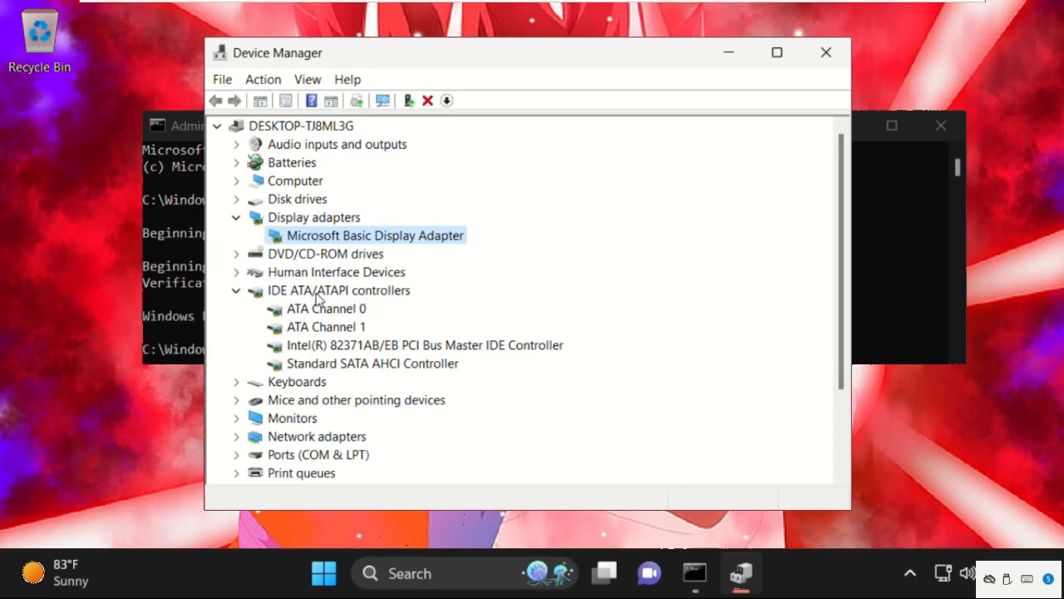
pyautogui.moveTo(314, 347)
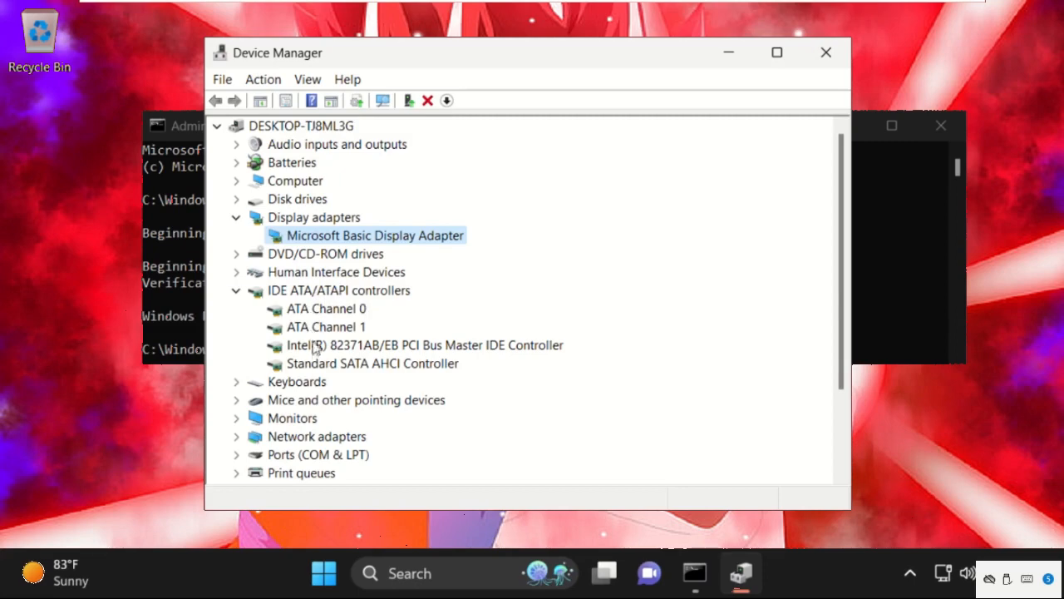
pyautogui.click(424, 344)
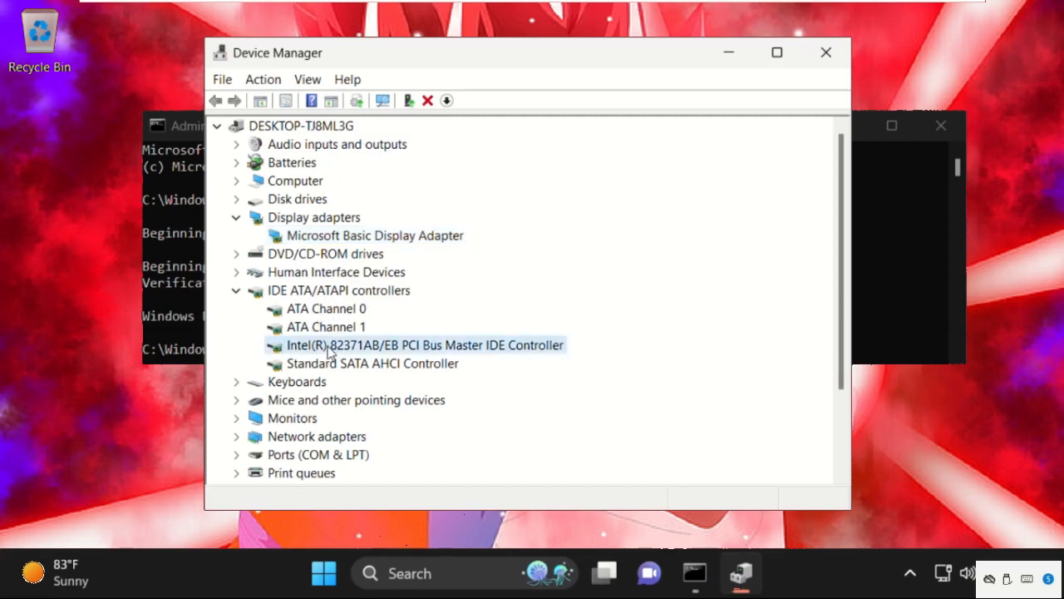
pyautogui.doubleClick(424, 344)
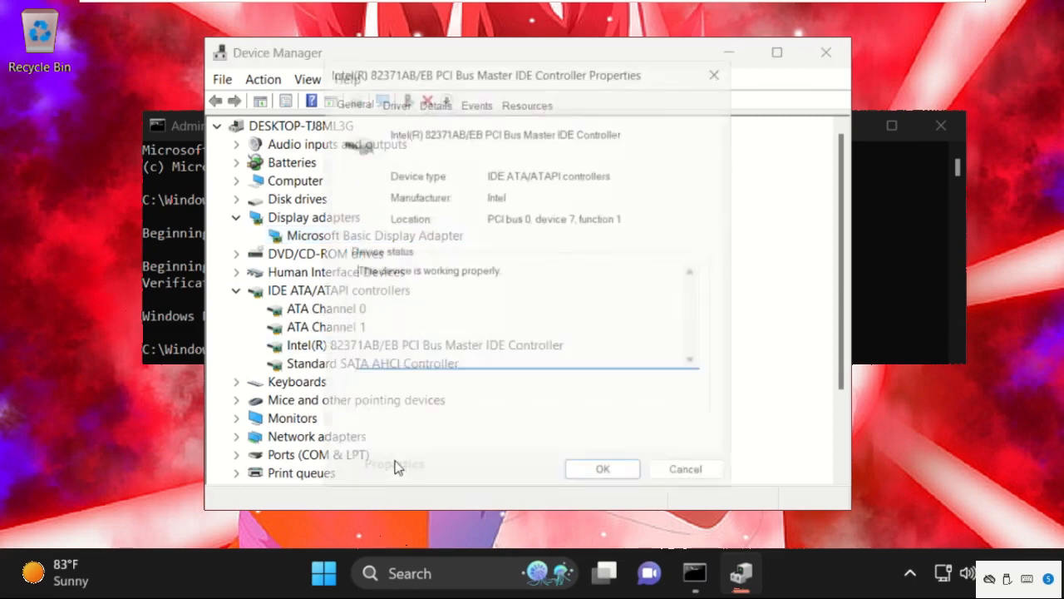
pyautogui.click(386, 90)
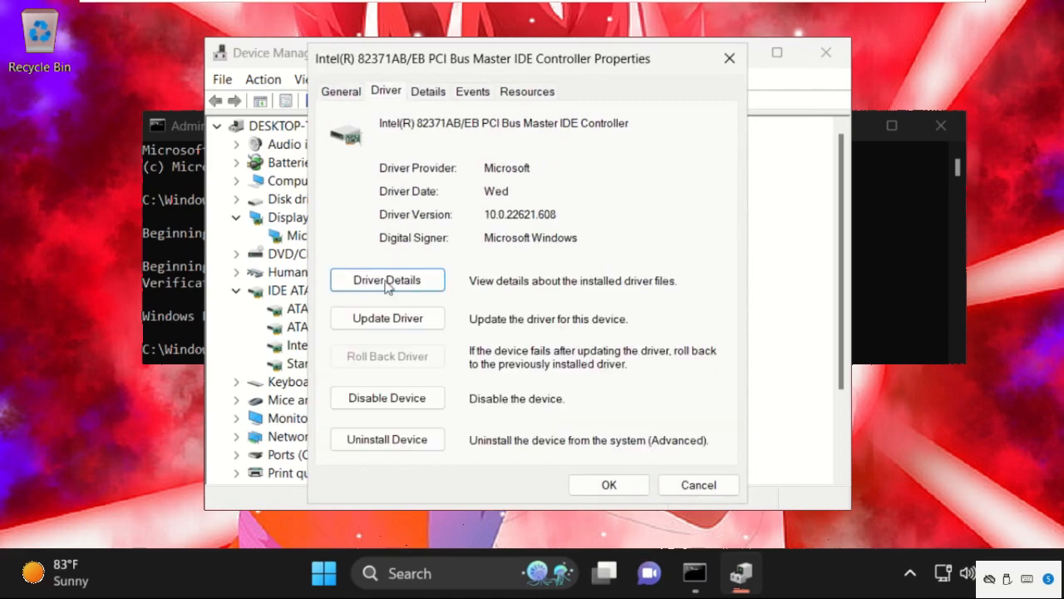
# Check for a newer Intel IDE controller driver, accept the best-driver result and close Device Manager.
pyautogui.click(386, 318)
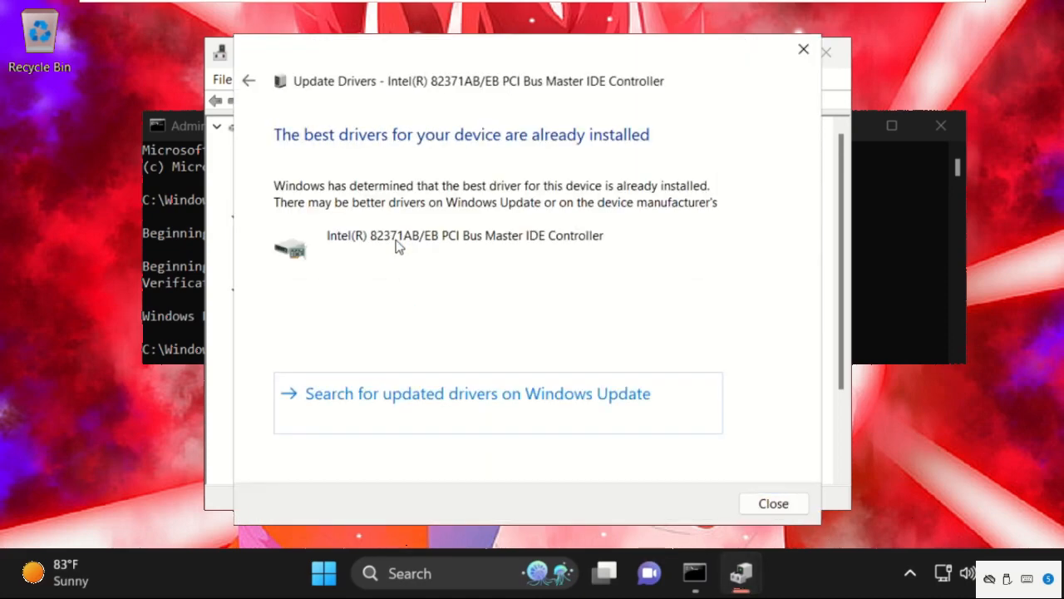
pyautogui.click(771, 502)
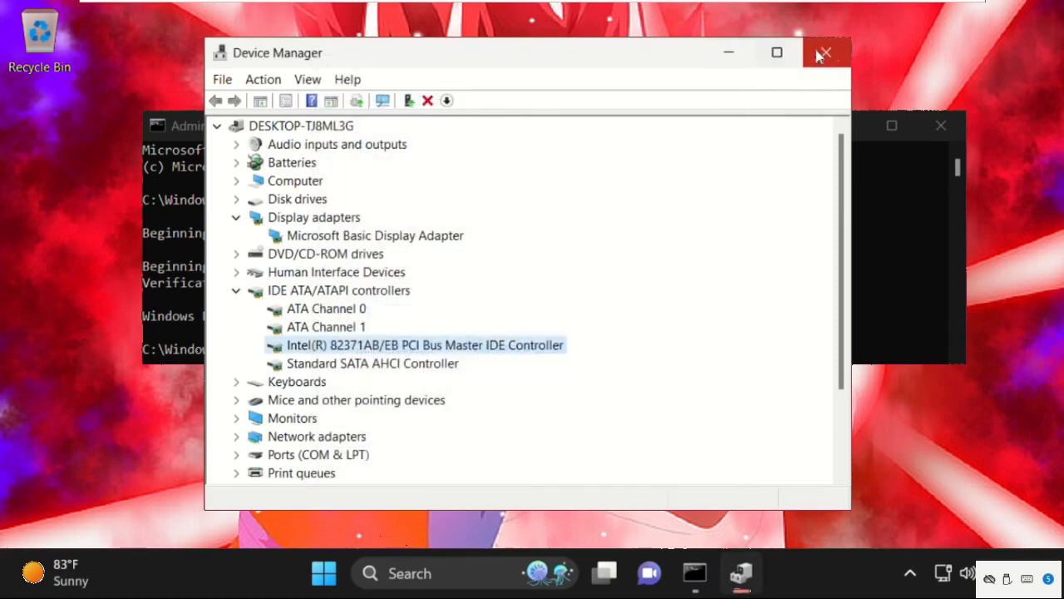
pyautogui.click(826, 52)
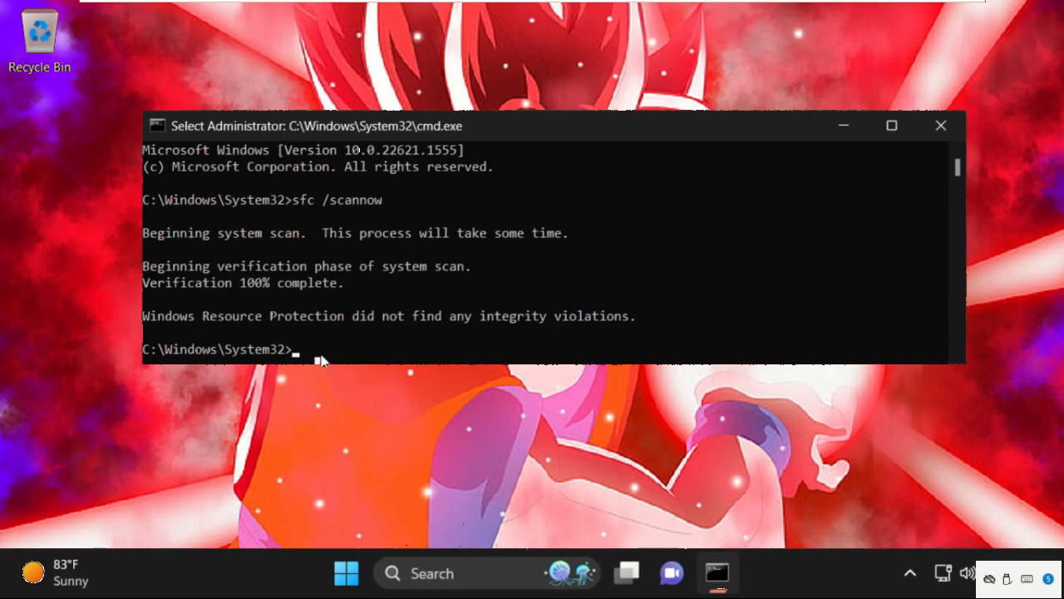
# Close the finished sfc Command Prompt window and bring up Windows search.
pyautogui.click(941, 127)
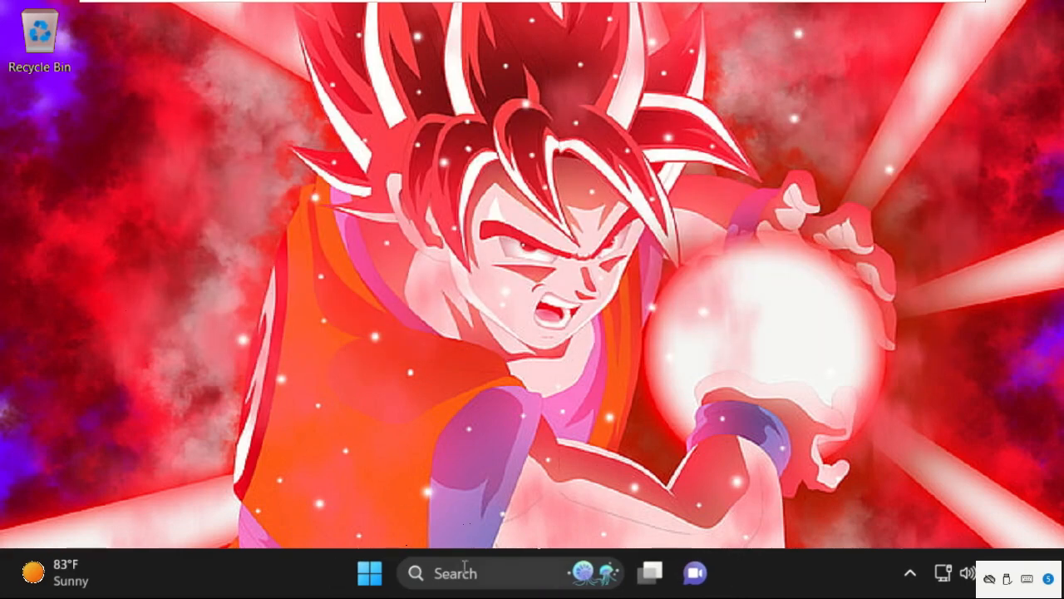
pyautogui.click(455, 572)
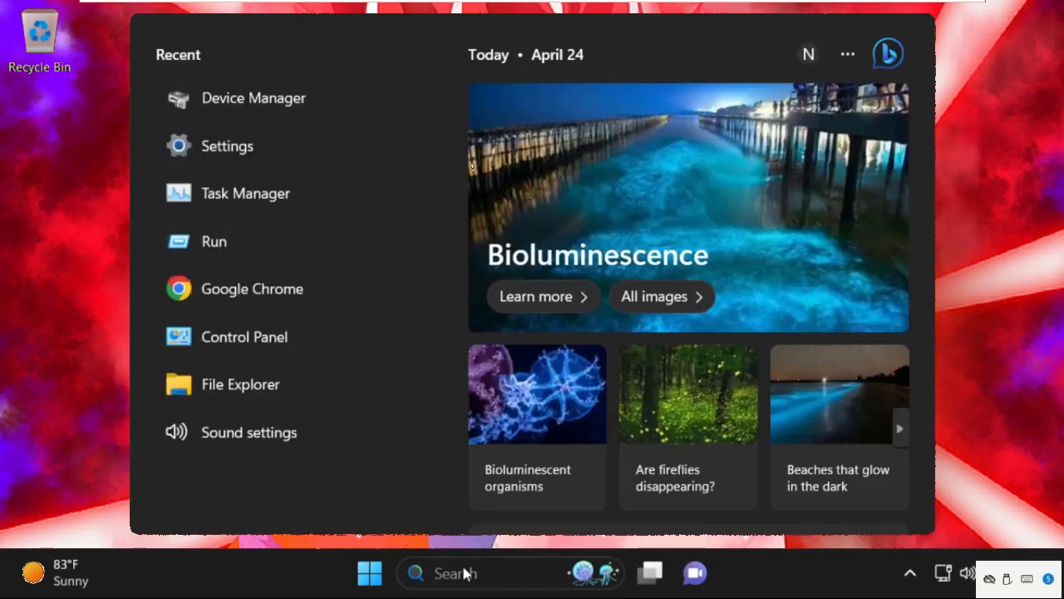
# Launch Services via search and bring up the Windows Update service properties.
pyautogui.write('seriv')
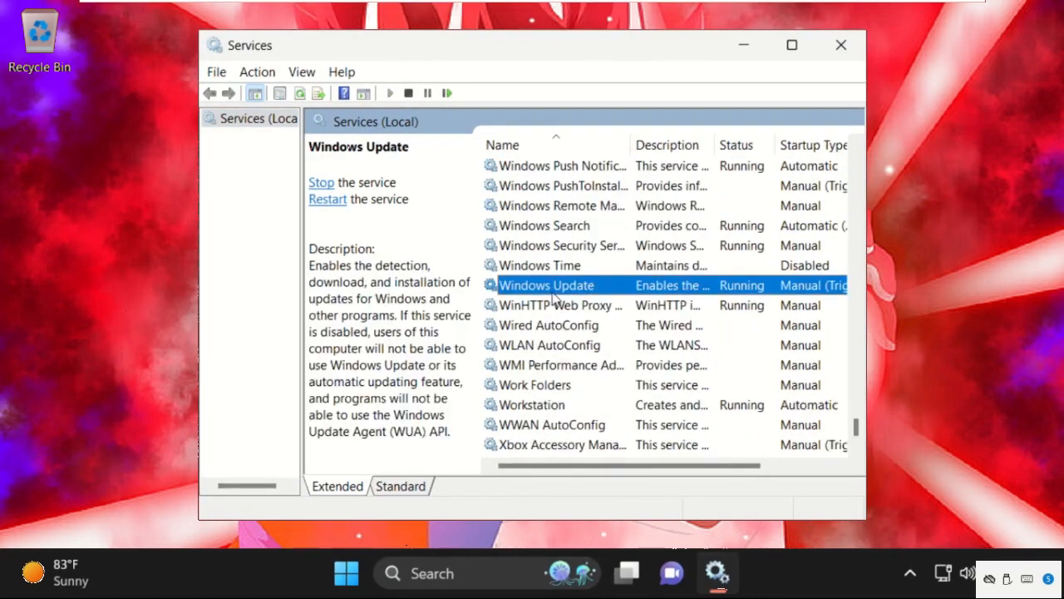
pyautogui.rightClick(546, 285)
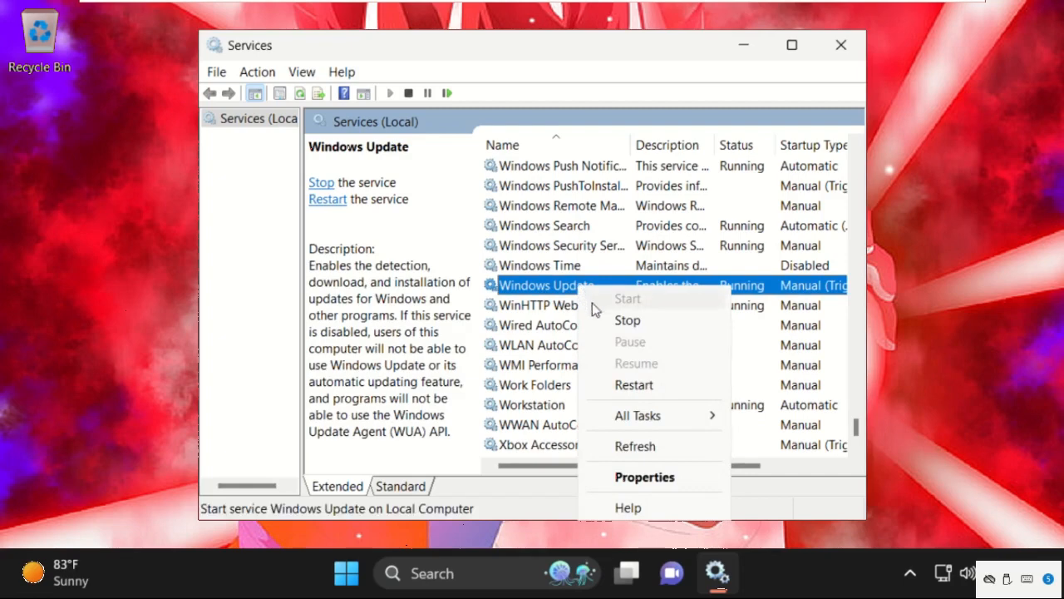
pyautogui.click(645, 475)
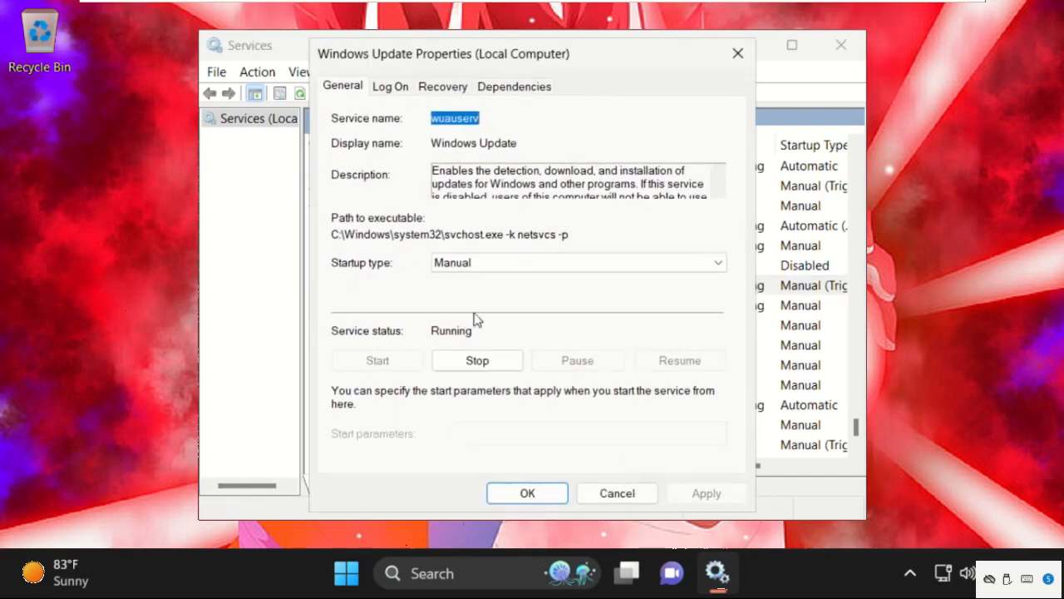
# Set Windows Update's startup type to Automatic, apply it and close Services.
pyautogui.click(716, 263)
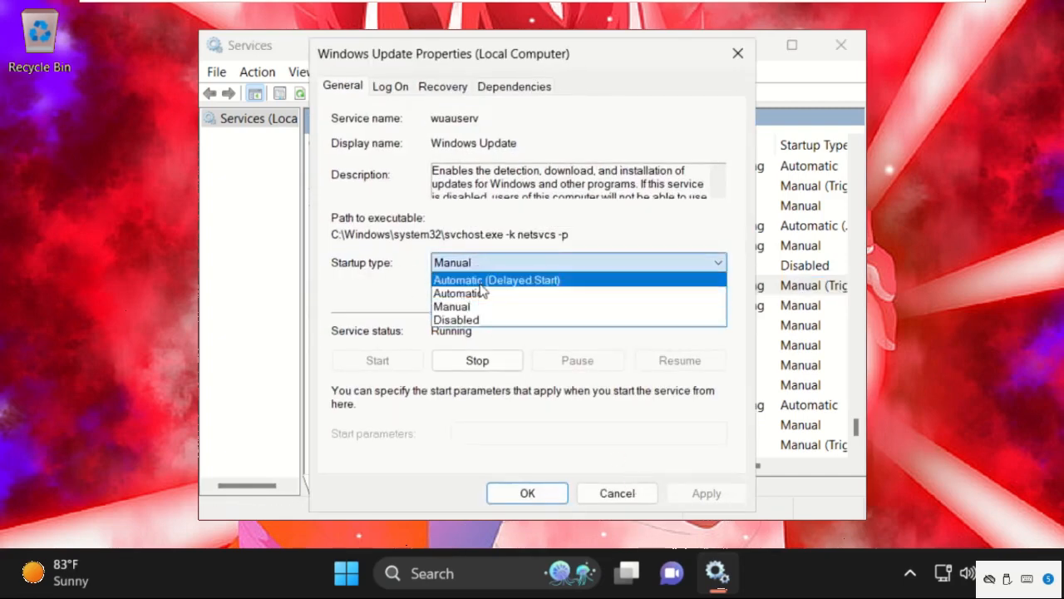
pyautogui.click(459, 293)
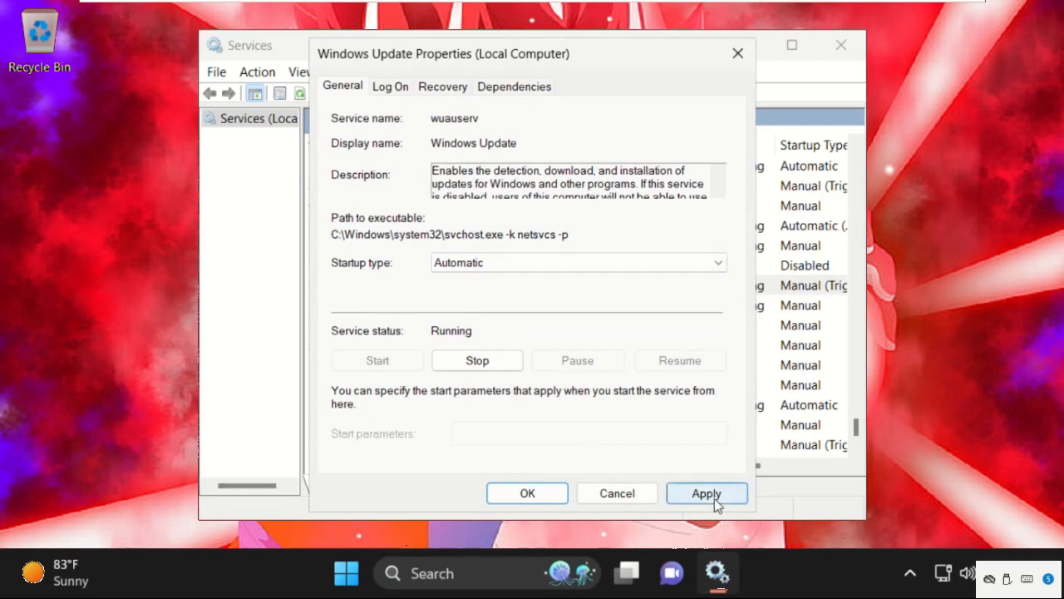
pyautogui.click(705, 492)
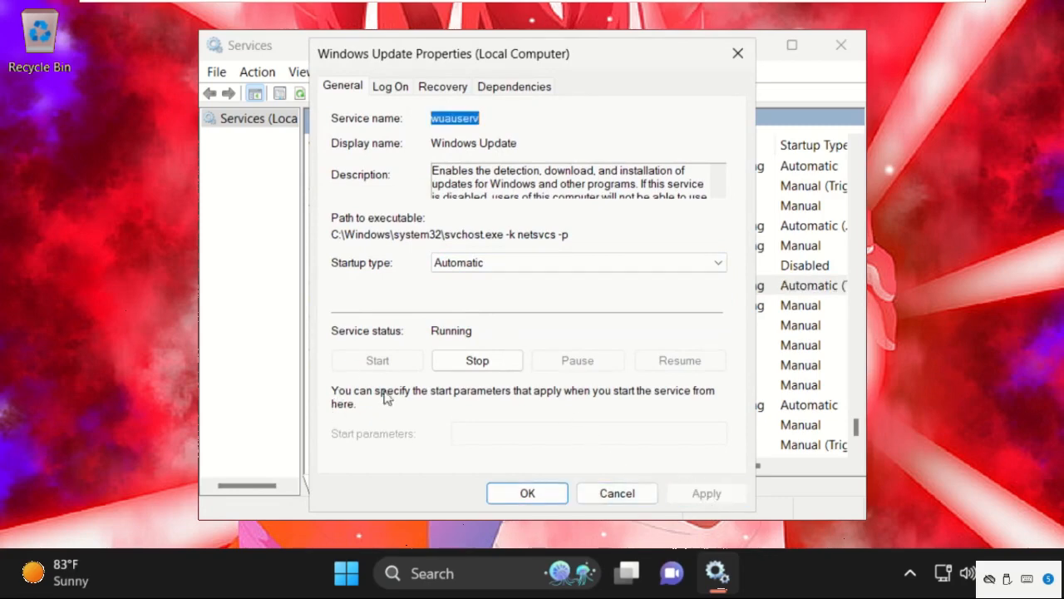
pyautogui.click(525, 492)
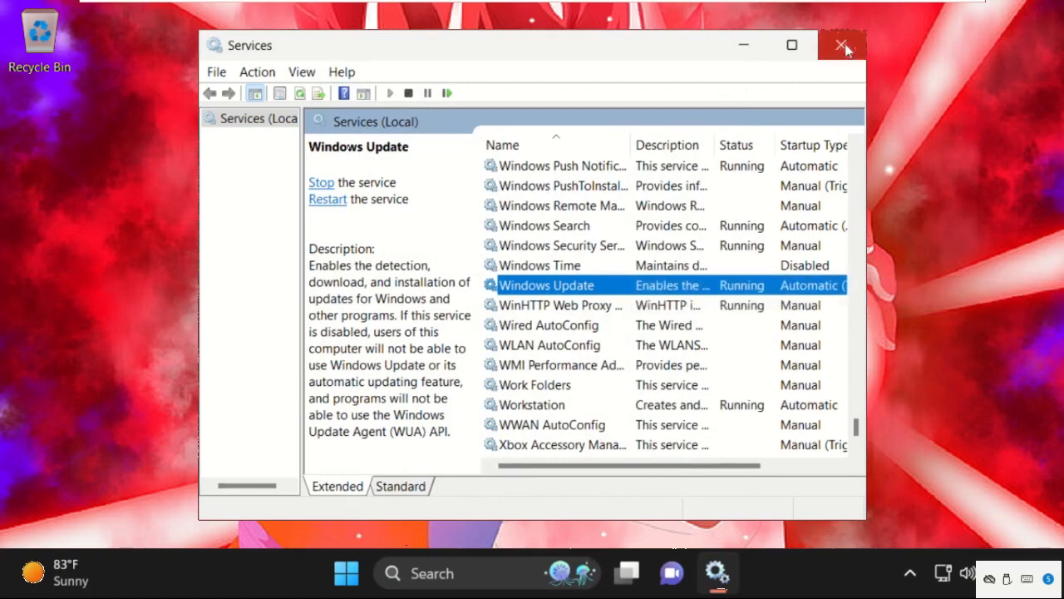
pyautogui.click(841, 47)
pyautogui.write('c')
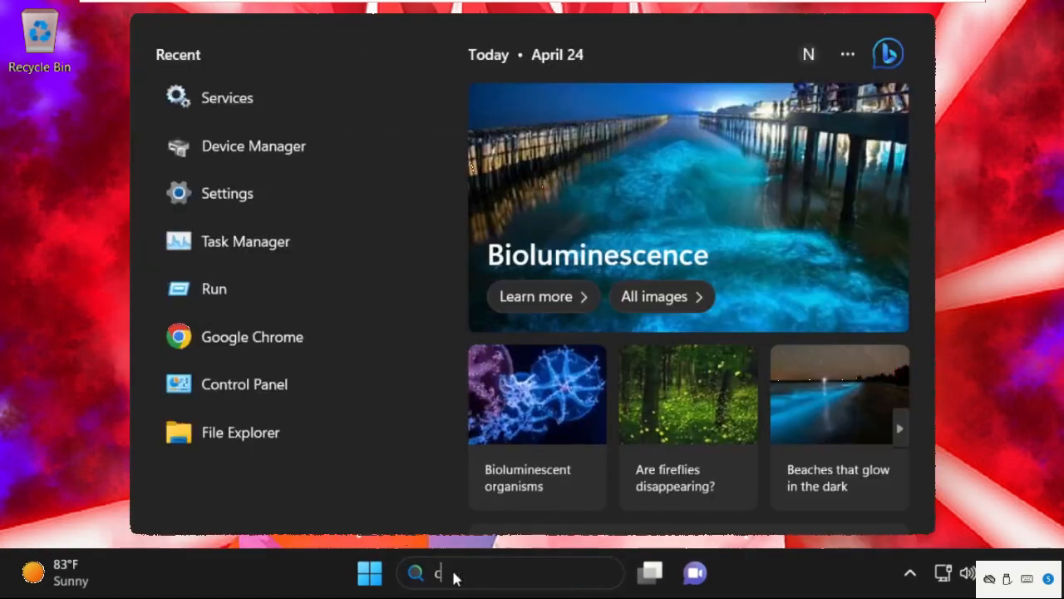
# Search cmd and run Command Prompt as administrator, approving the UAC prompt.
pyautogui.write('md')
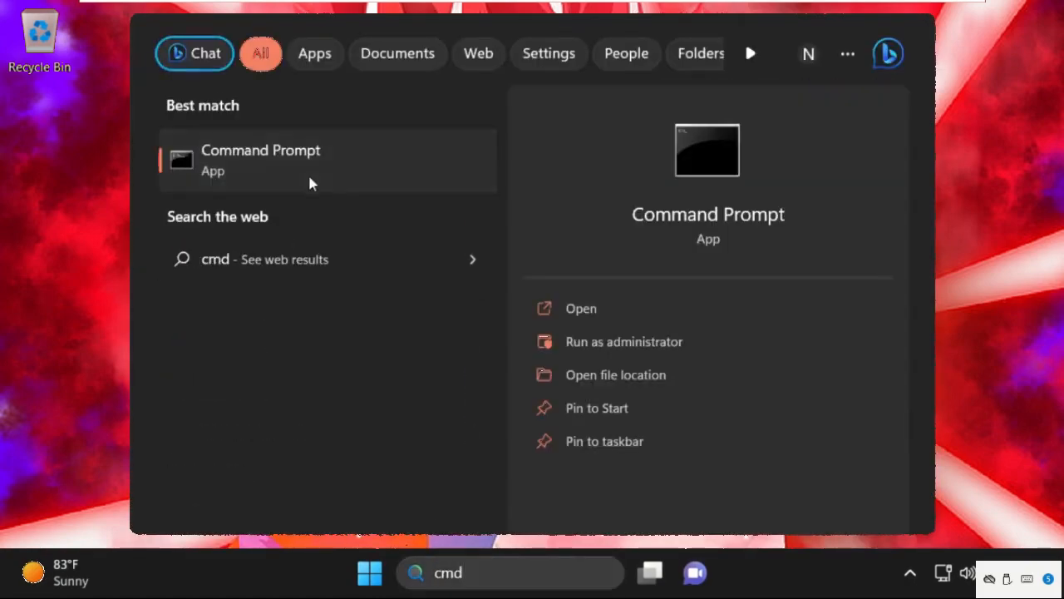
pyautogui.click(623, 341)
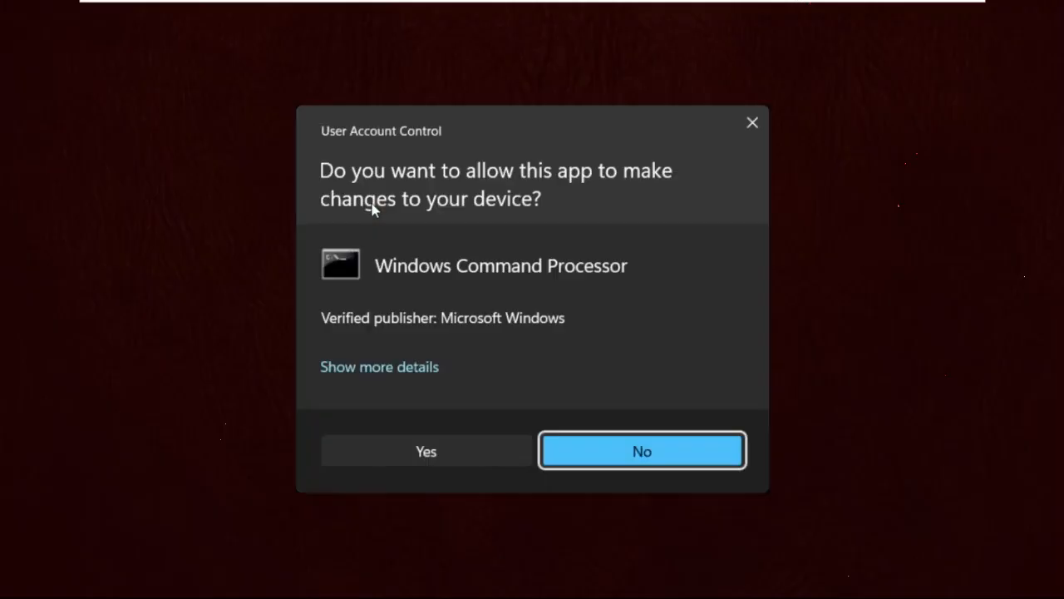
pyautogui.click(426, 450)
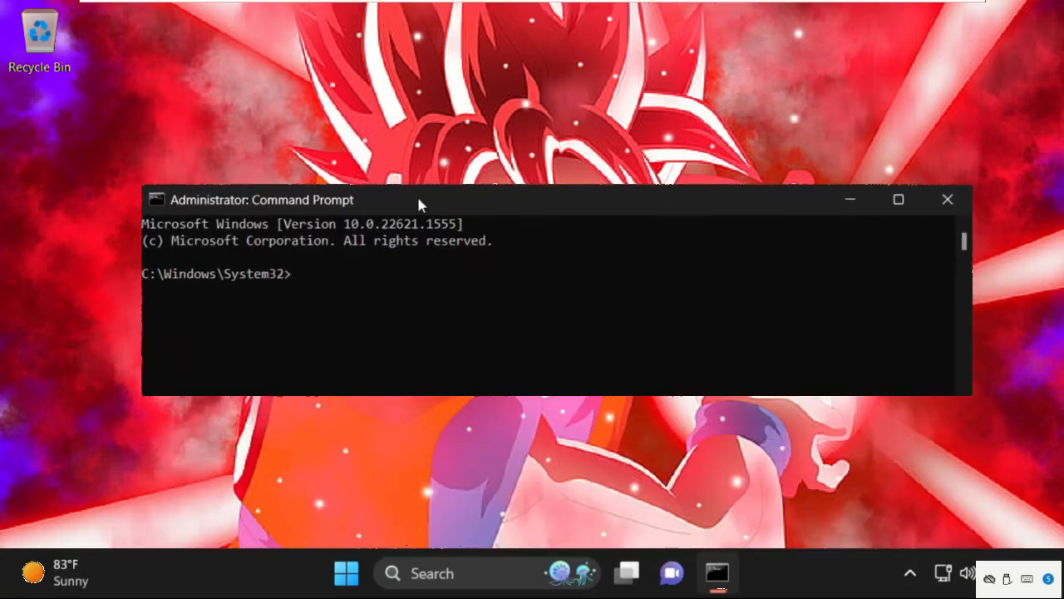
# Schedule chkdsk /f /r on the system drive, confirming with y for the next restart.
pyautogui.write('ch')
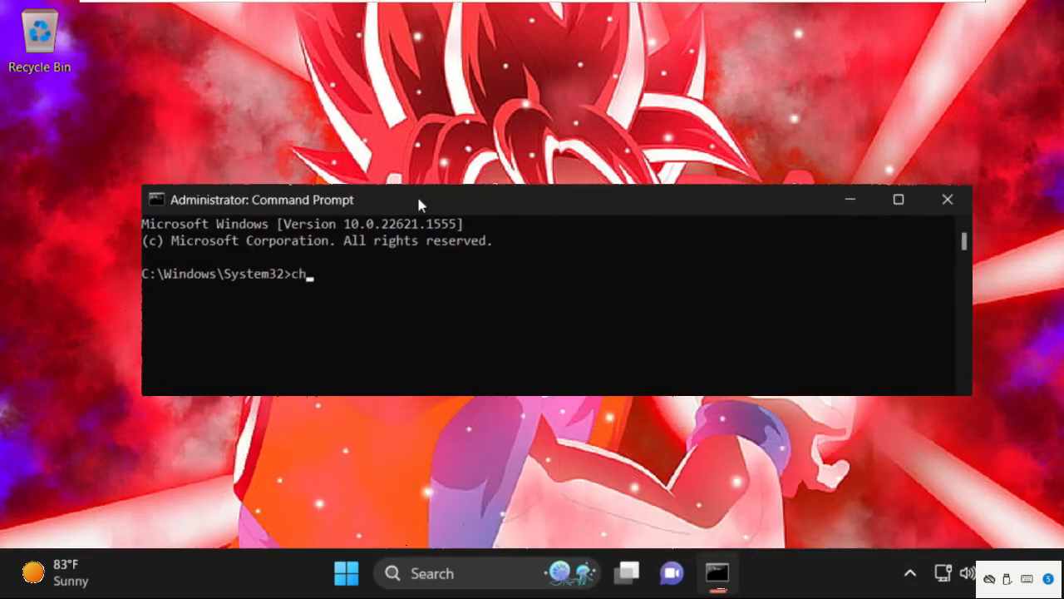
pyautogui.write('kdsk')
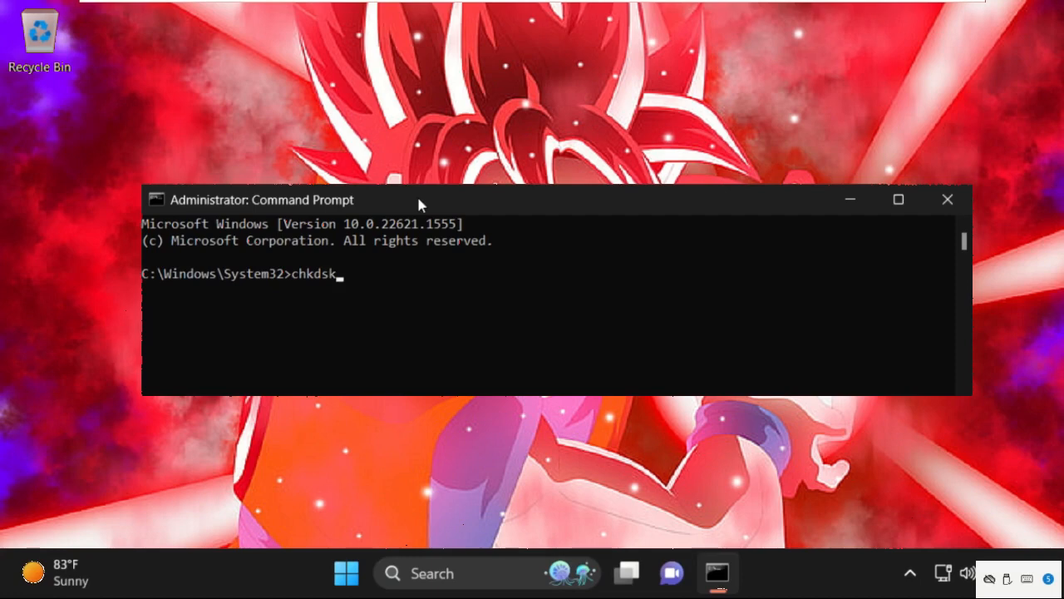
pyautogui.write('/f')
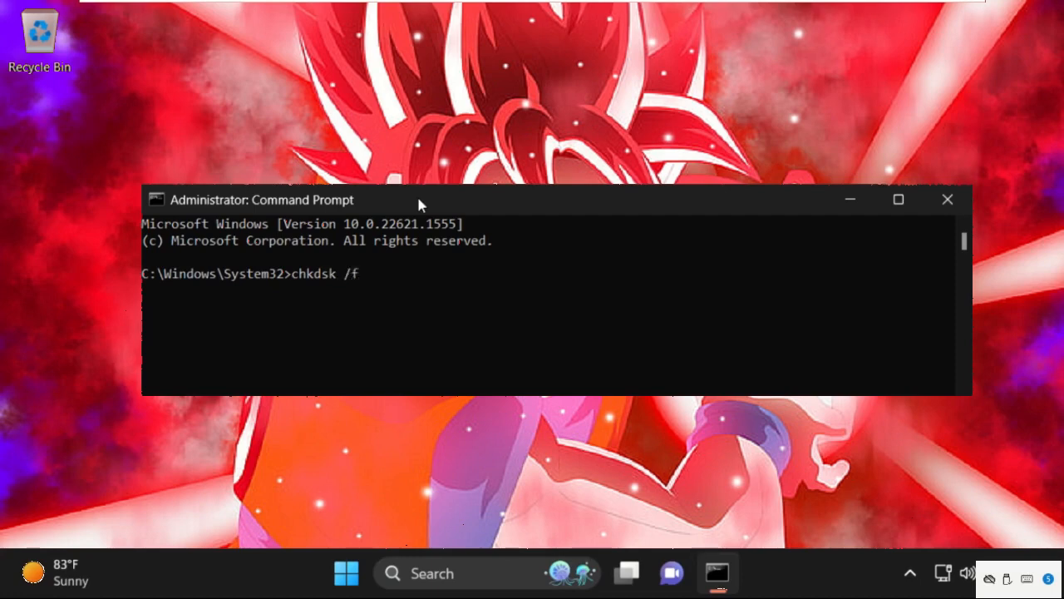
pyautogui.write('/r')
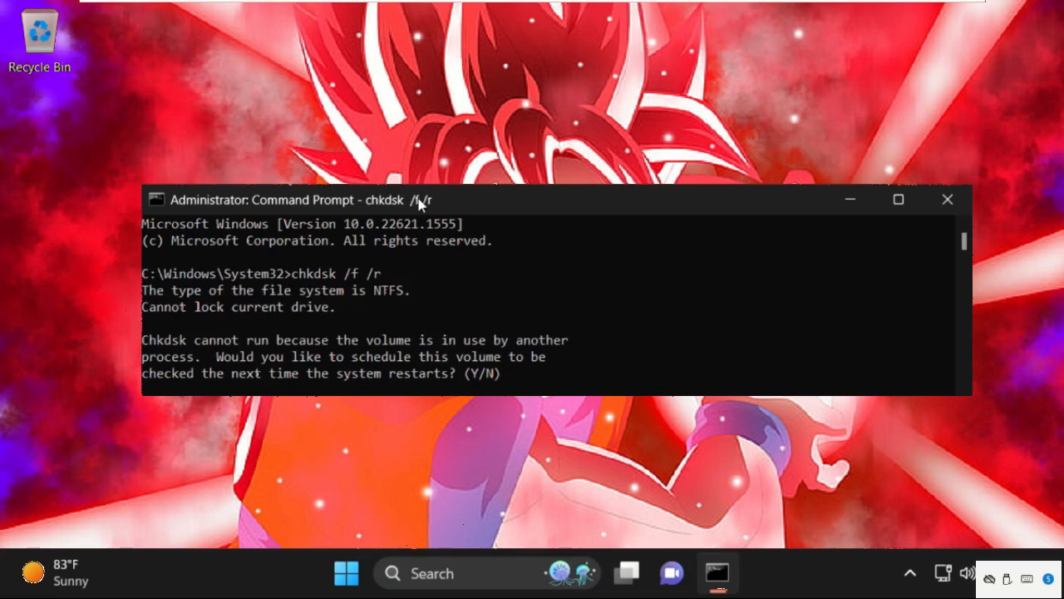
pyautogui.write('y')
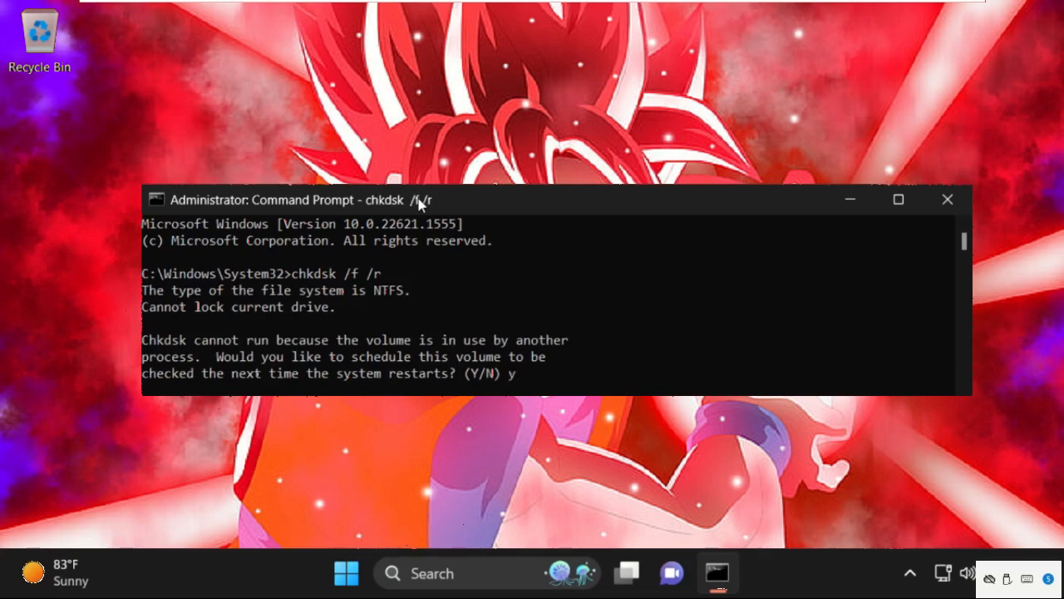
pyautogui.press('Return')
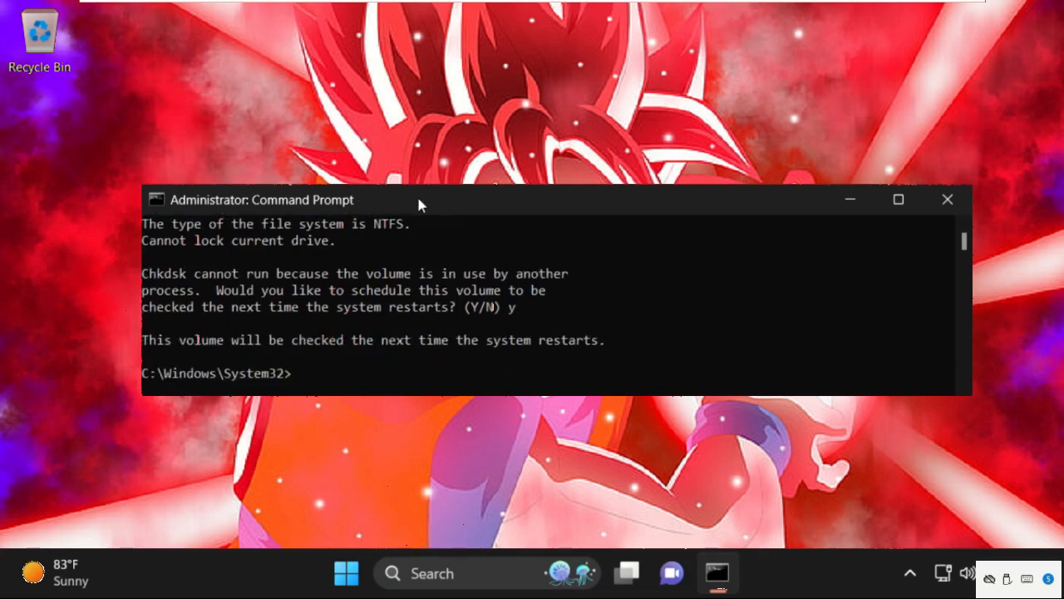
# Exit Command Prompt and bring up the Start menu for restarting.
pyautogui.write('exit')
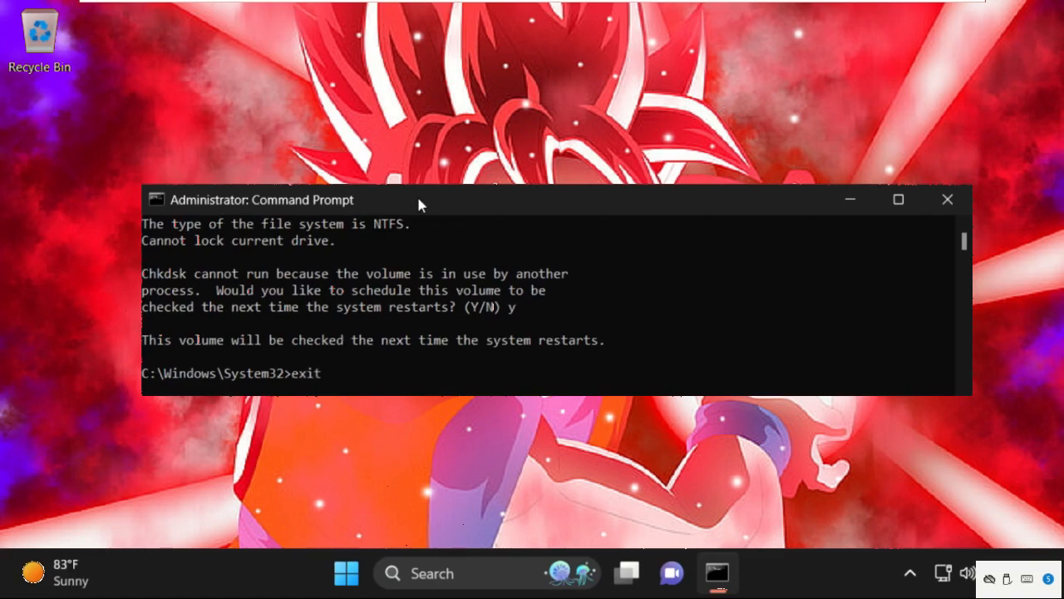
pyautogui.click(947, 200)
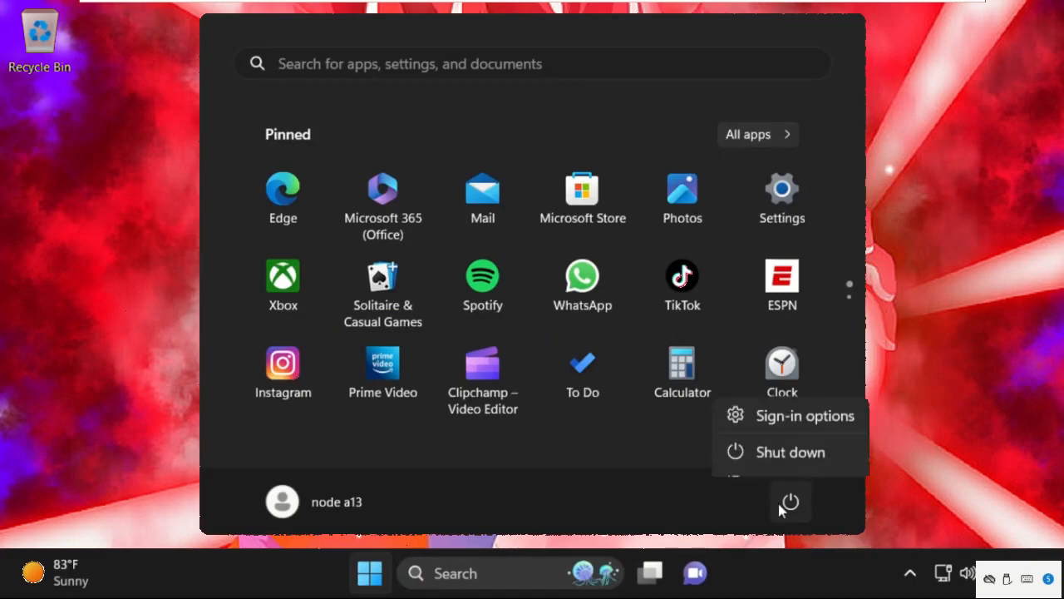
# Restart the computer so the scheduled disk repair on drive C: begins.
pyautogui.click(790, 452)
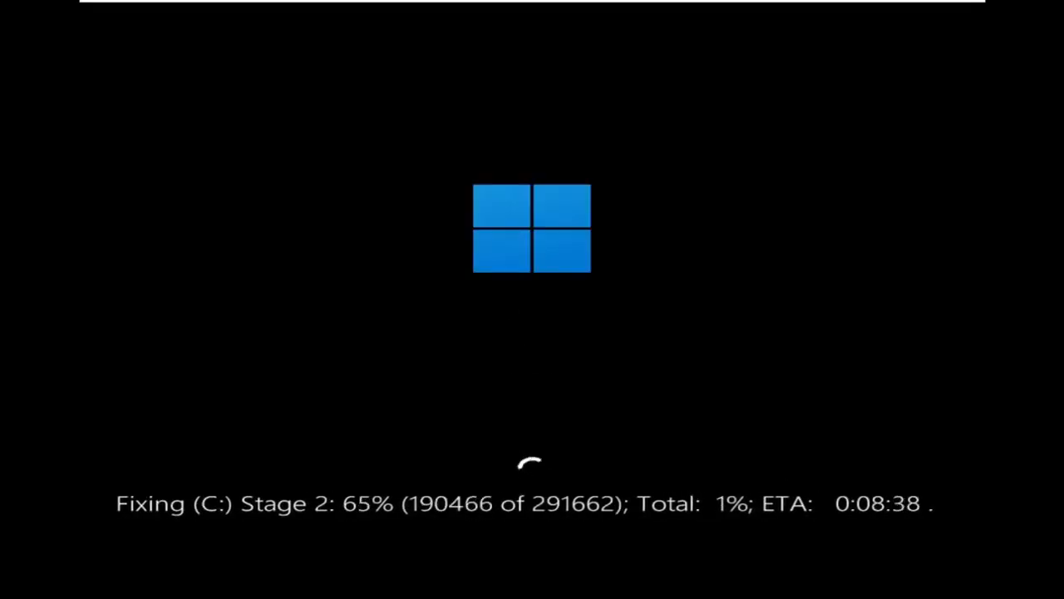